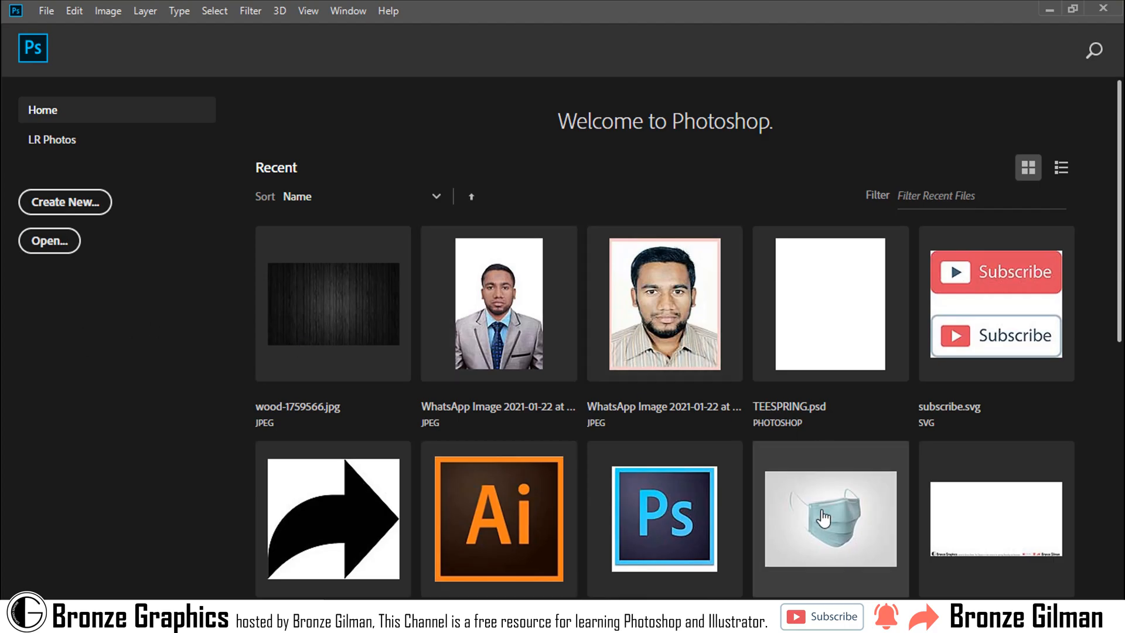
Open mask-5012093.jpg, show the Layers panel and duplicate the Background into Layer 1
scroll("down", 3)
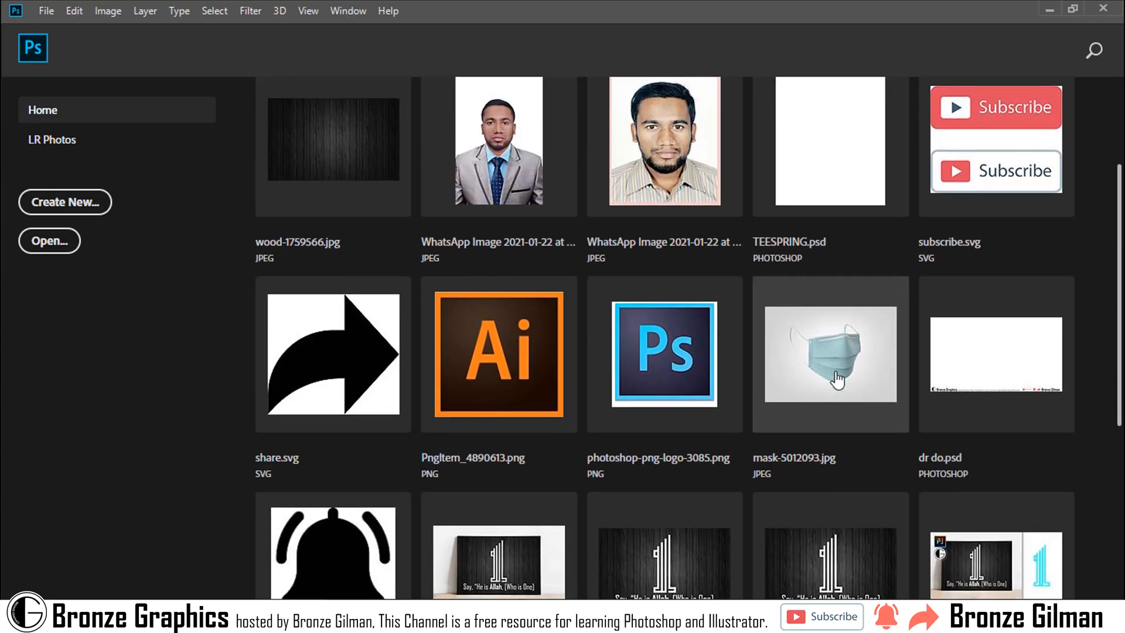
double_click(830, 354)
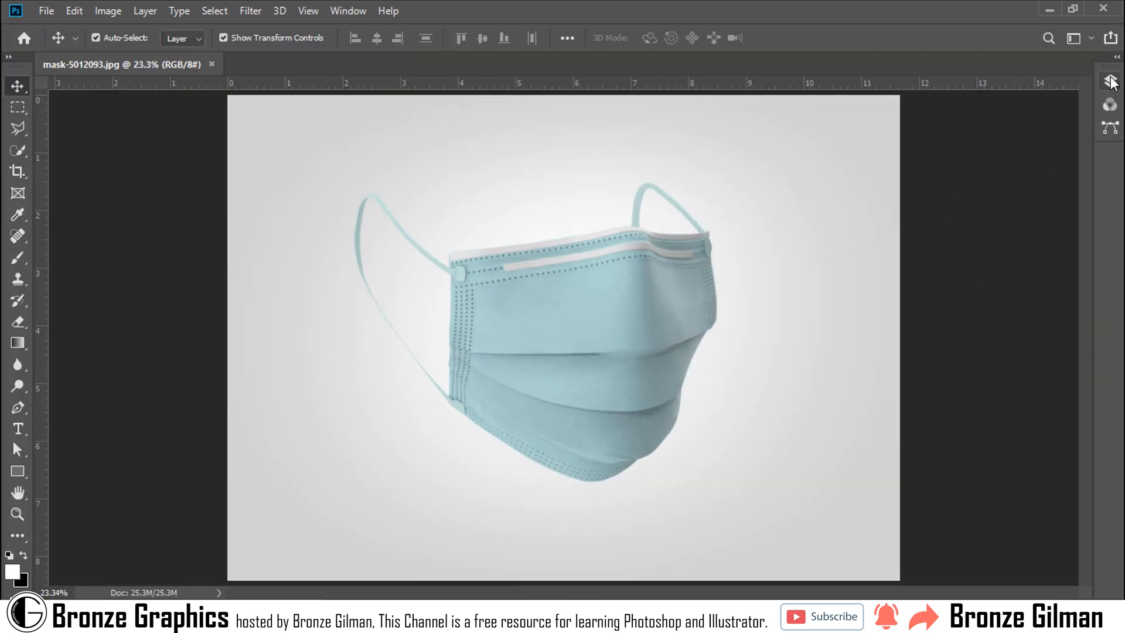
left_click(346, 10)
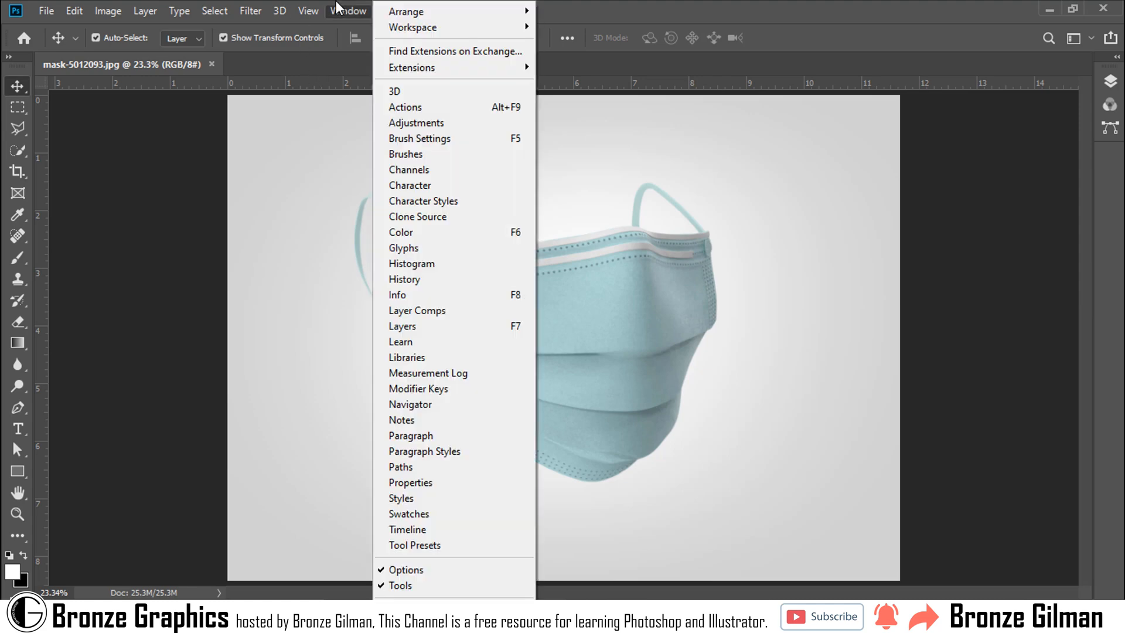
left_click(402, 326)
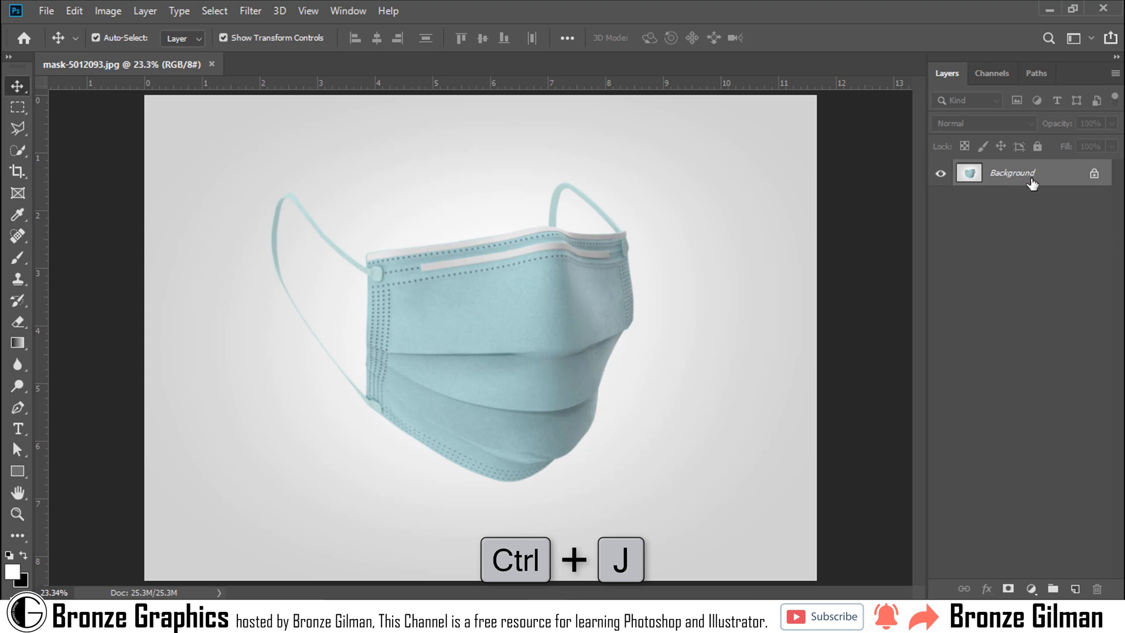
mouse_move(1040, 190)
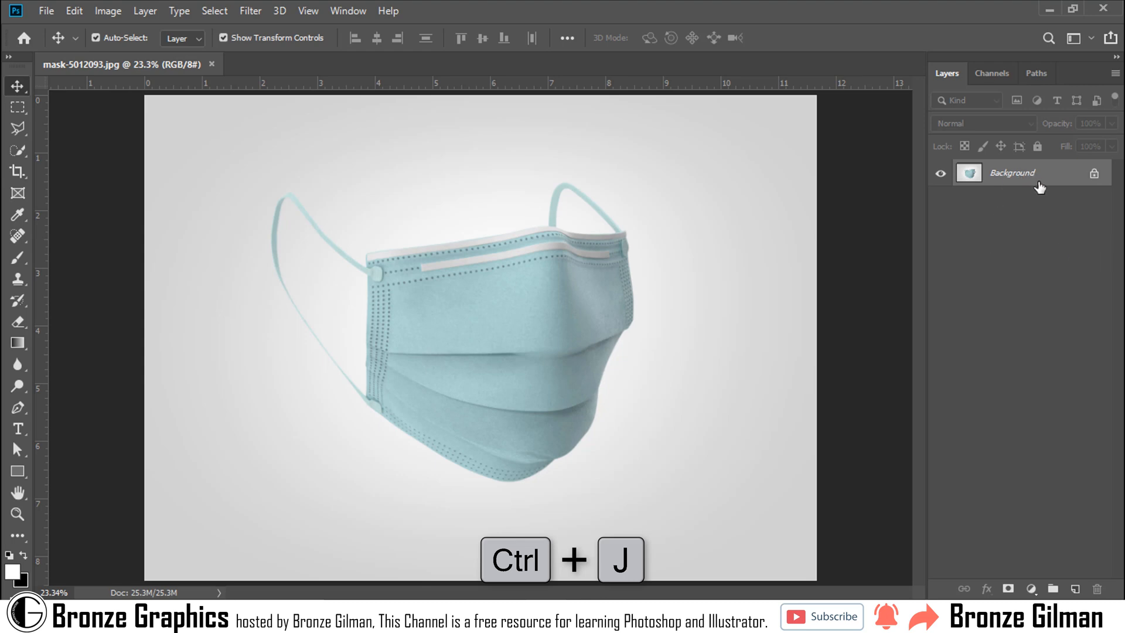
key("ctrl+j")
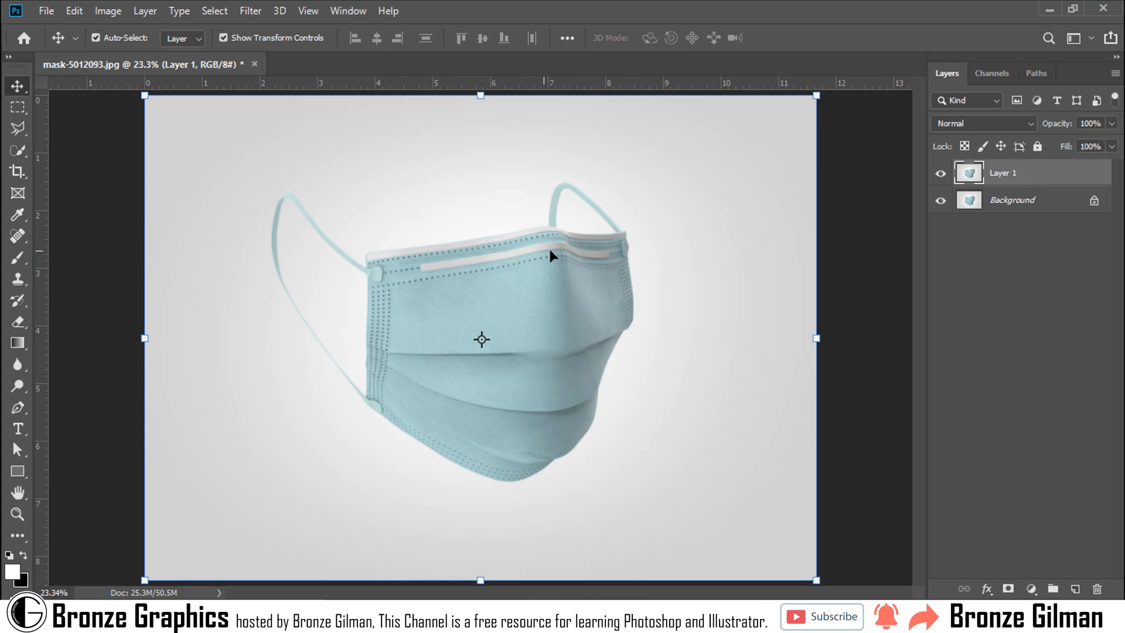
mouse_move(253, 375)
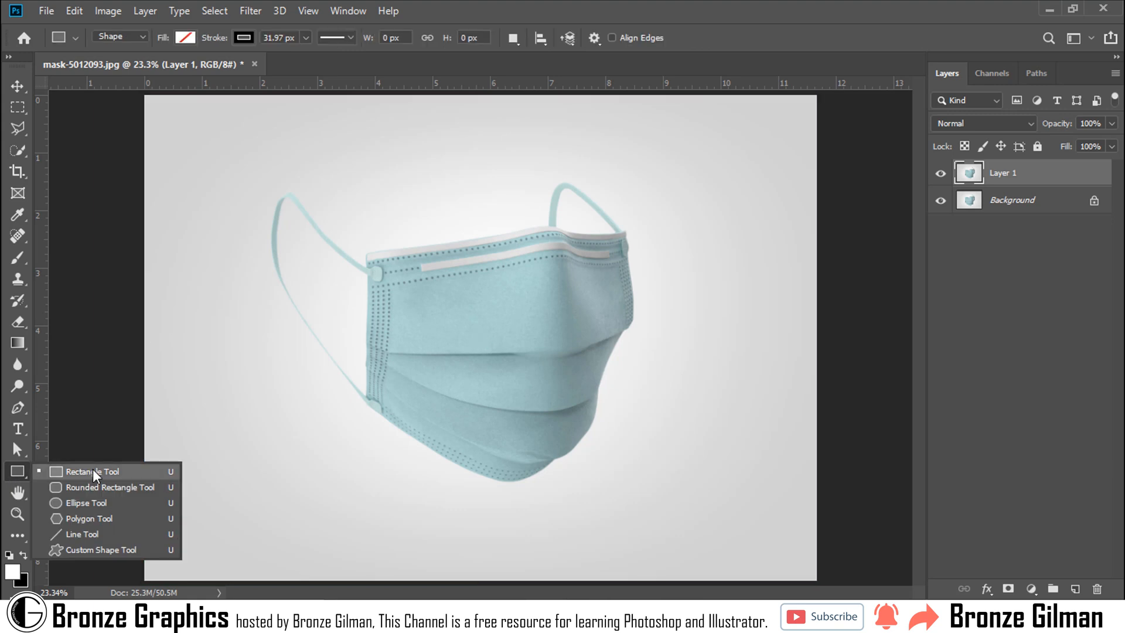
Draw a white-filled, stroke-free rectangle over the mask's front panel
left_click_drag(398, 294, 459, 348)
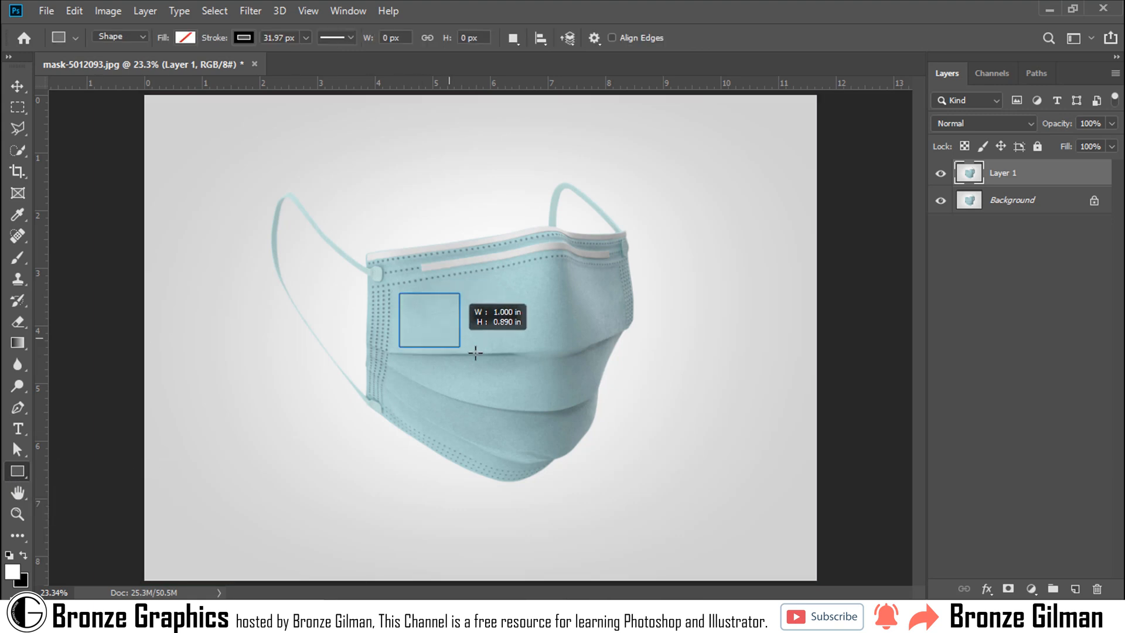
left_click_drag(398, 294, 549, 405)
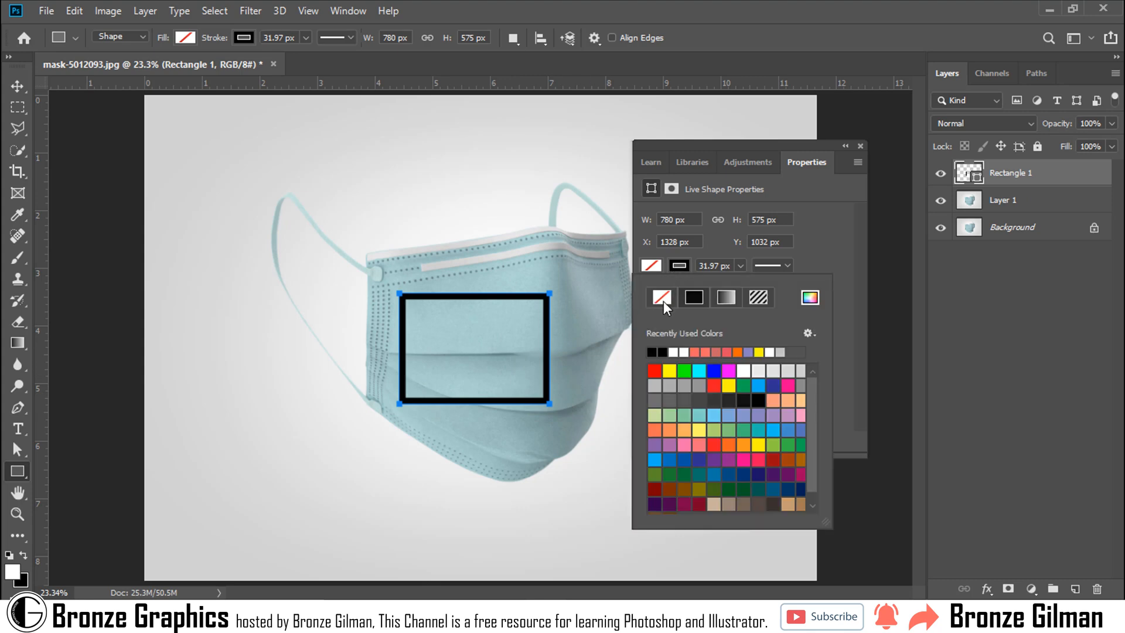
left_click(661, 297)
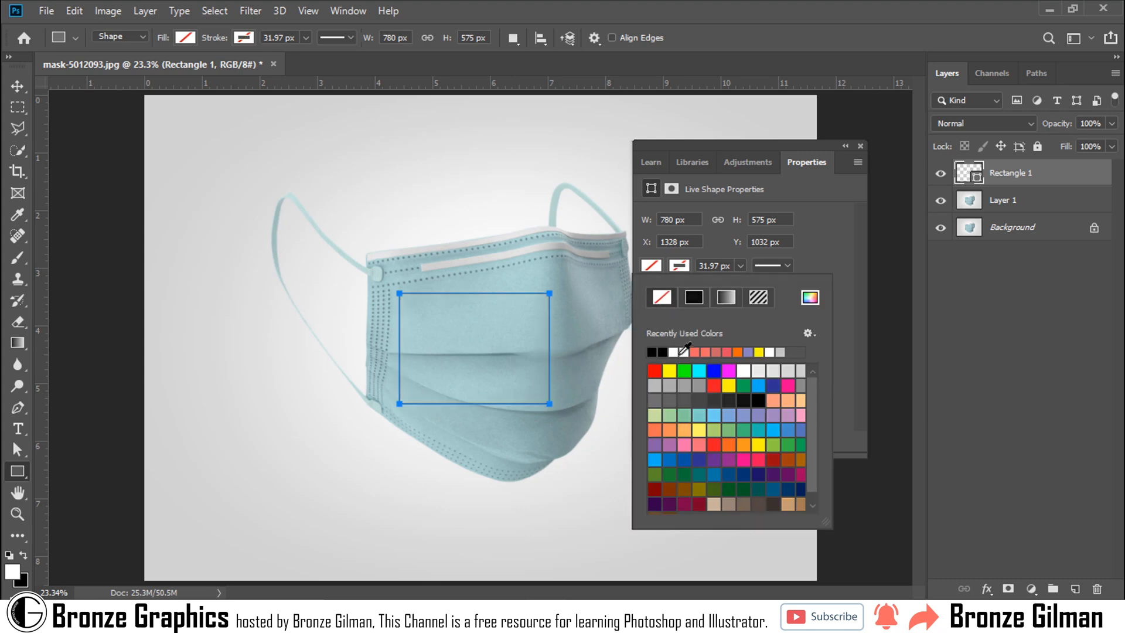
left_click(678, 353)
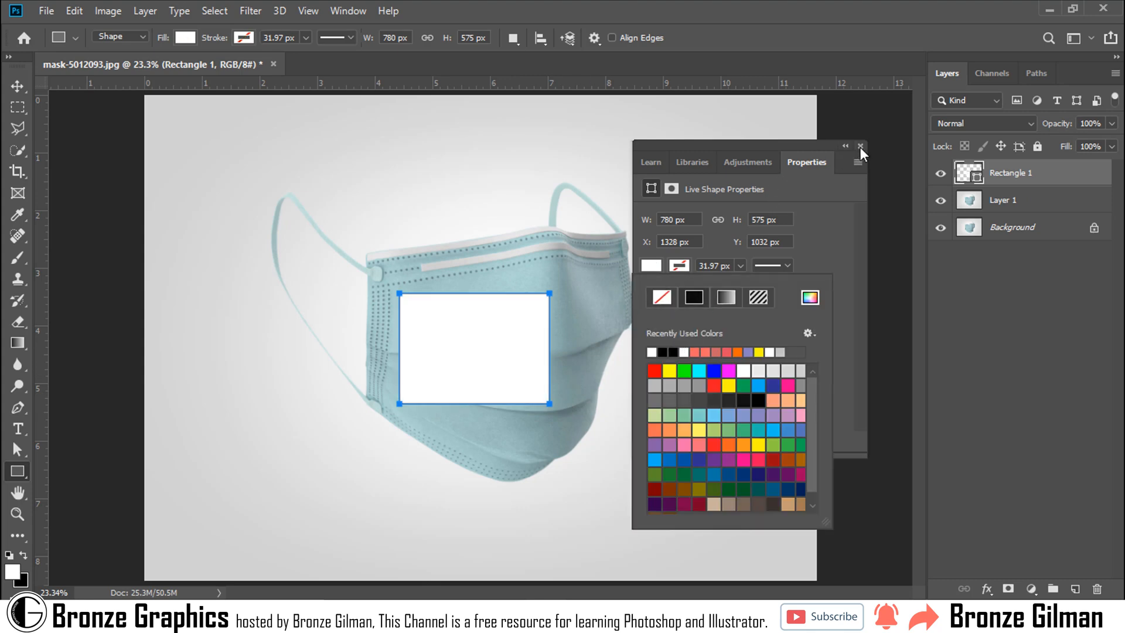
Convert the rectangle layer to a smart object and start free-transforming it
right_click(1031, 171)
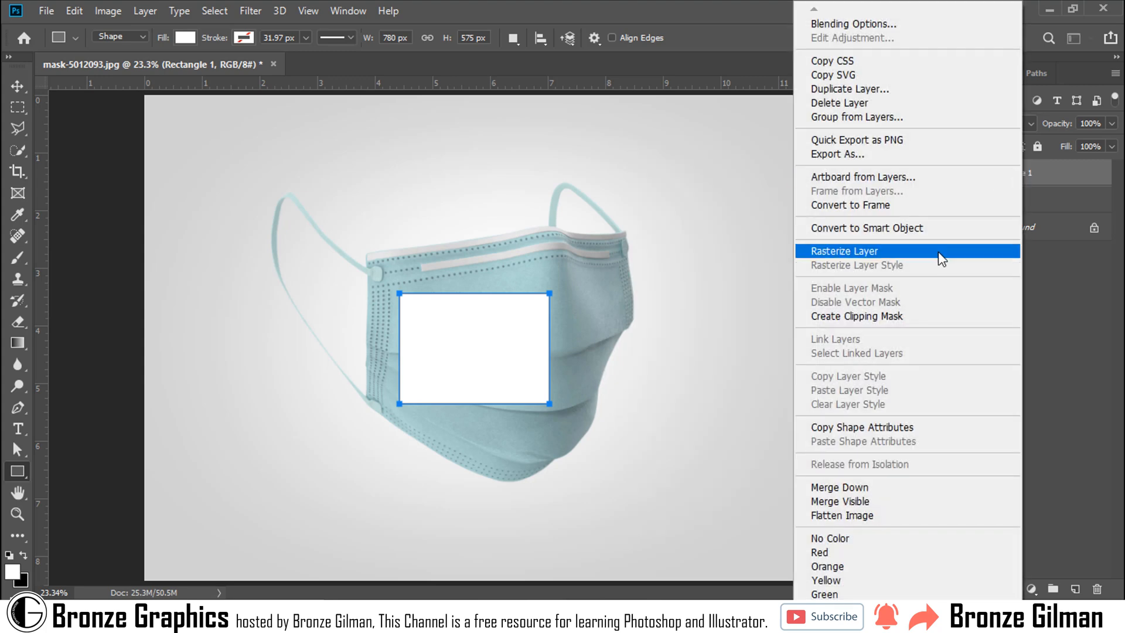
left_click(843, 251)
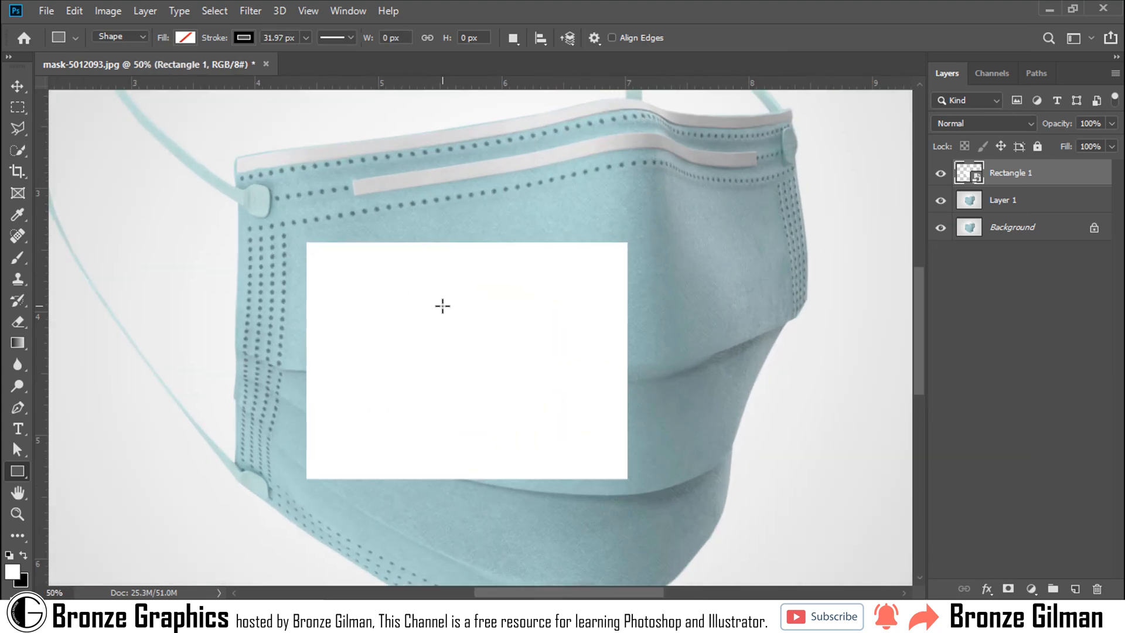
key("Ctrl+t")
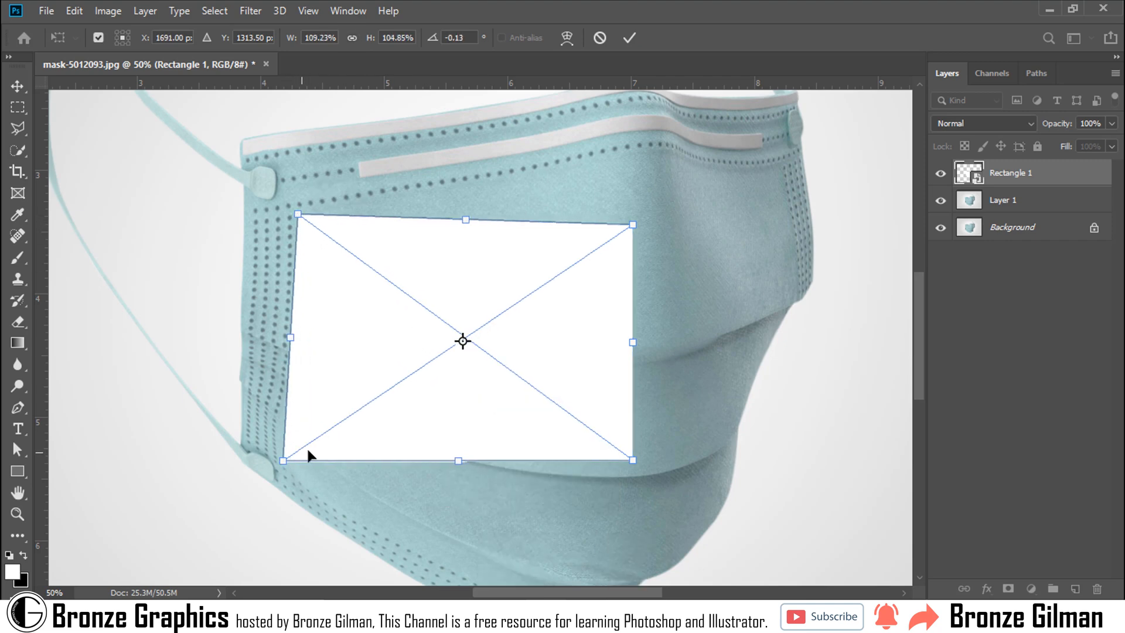
Drag the rectangle's corners onto the mask's front panel and lower its opacity to about 54%
left_click_drag(634, 459, 594, 555)
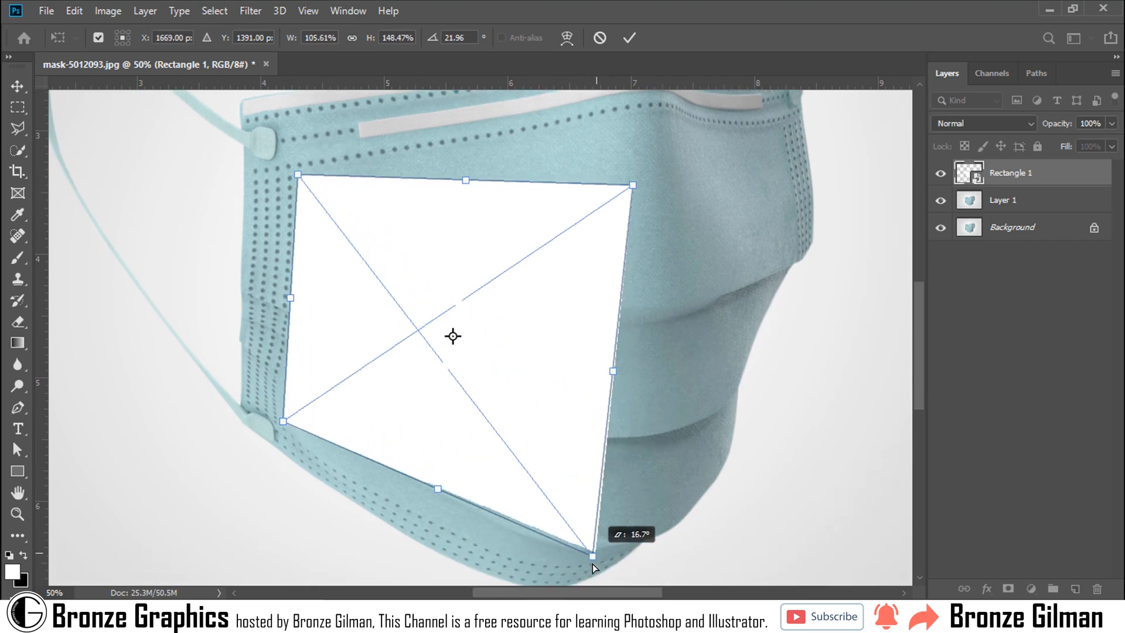
left_click_drag(592, 555, 580, 538)
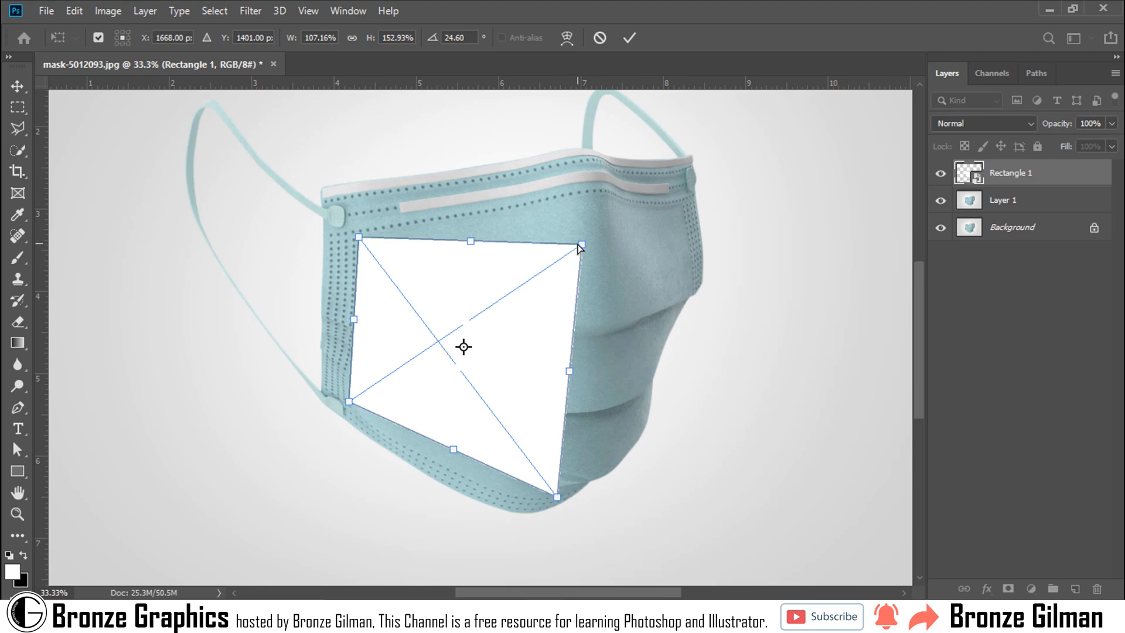
left_click_drag(580, 242, 587, 197)
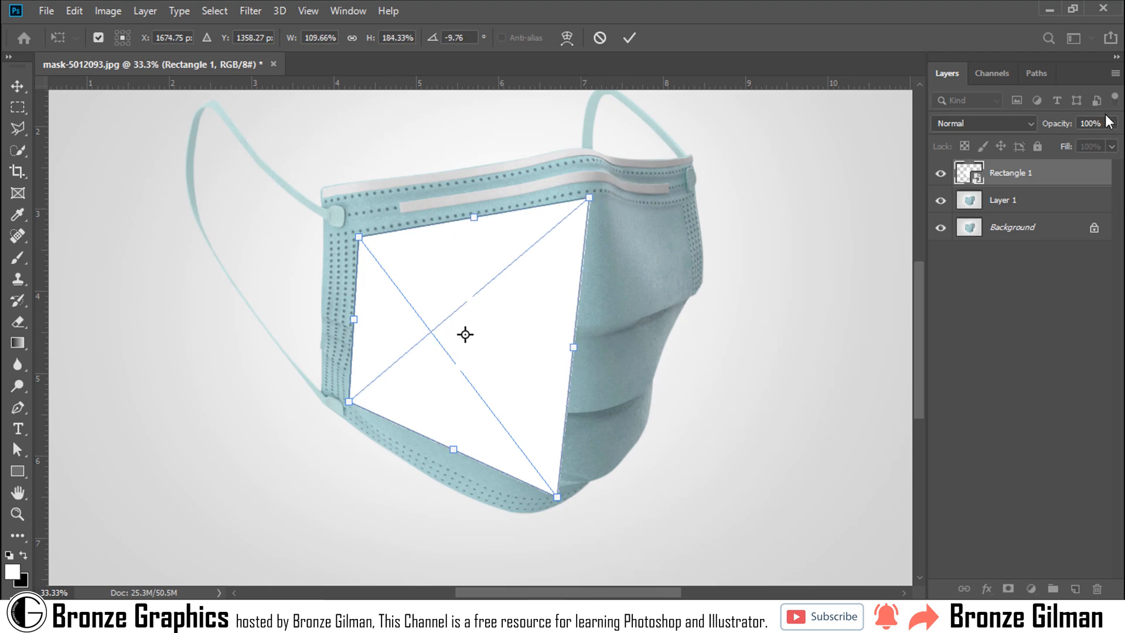
left_click_drag(1108, 123, 1076, 141)
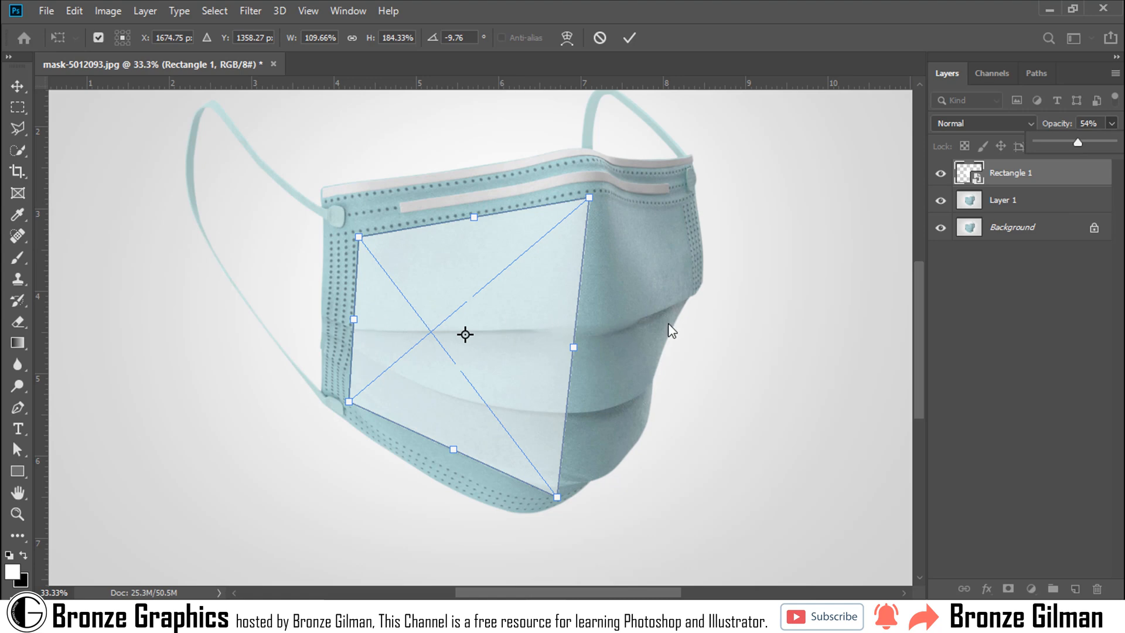
Warp the panel's edges and grid lines along the mask's folds, then commit as the Mockup layer at 75%
right_click(668, 328)
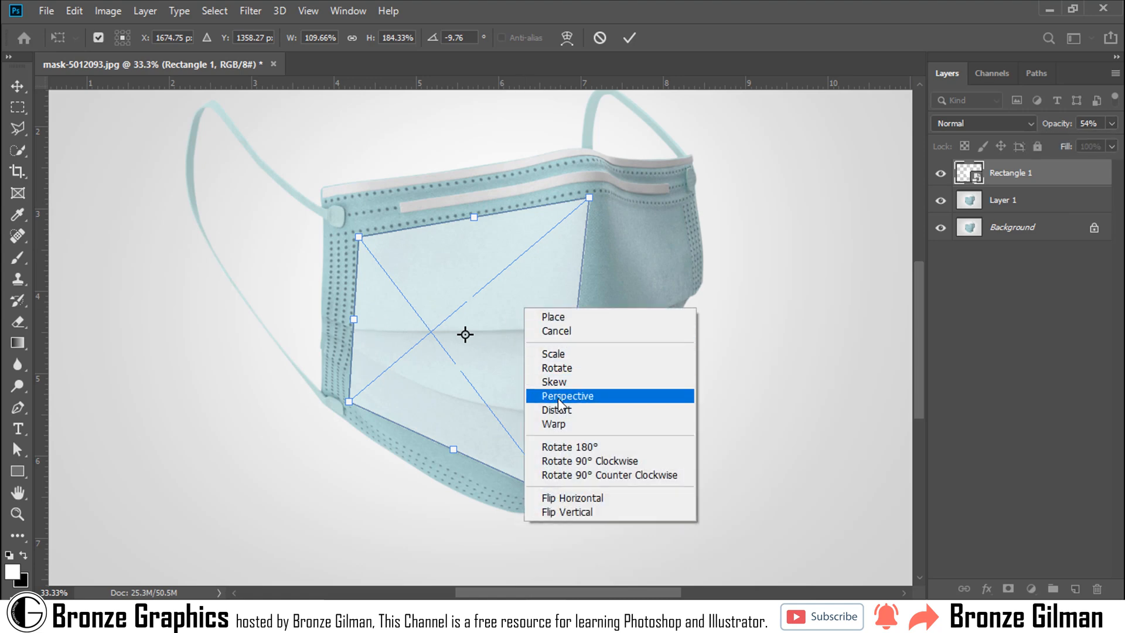
left_click(554, 425)
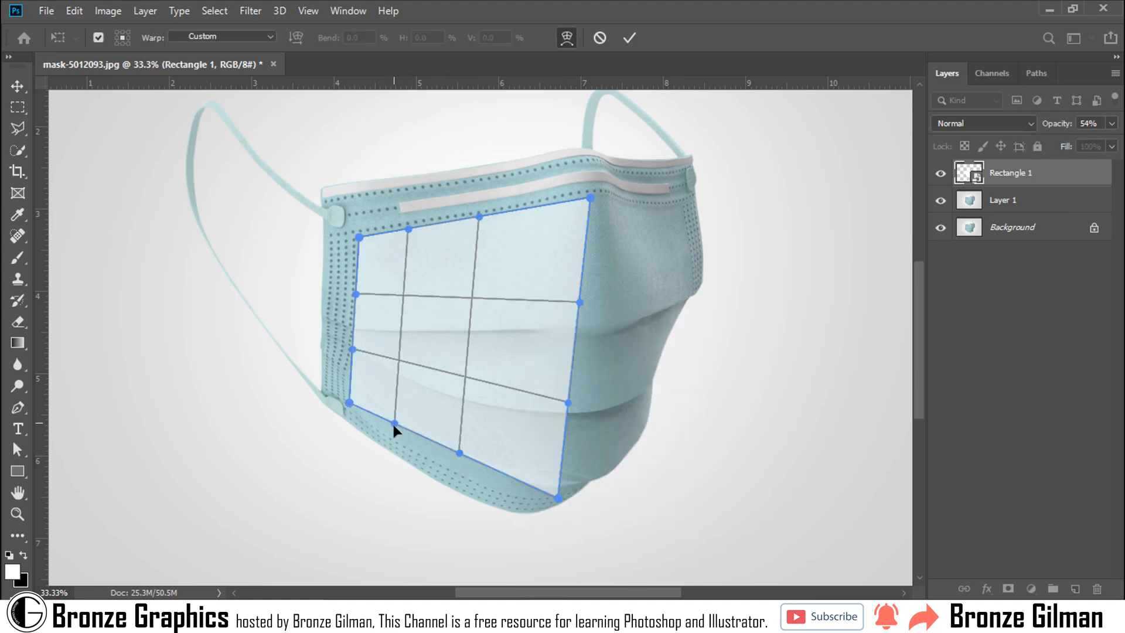
left_click_drag(353, 402, 388, 448)
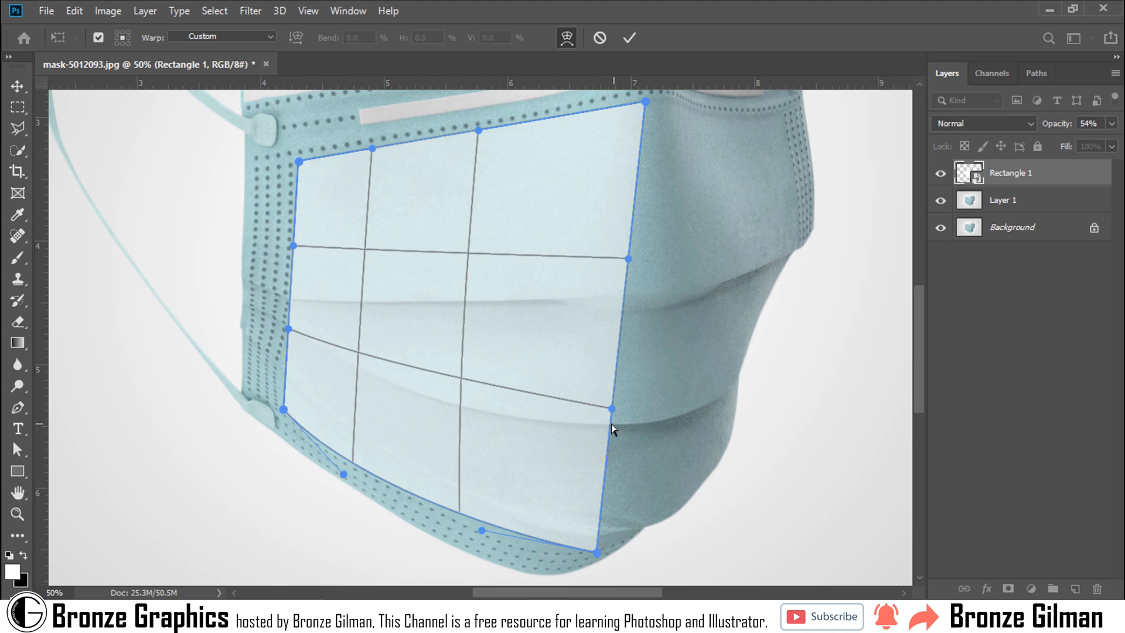
mouse_move(356, 363)
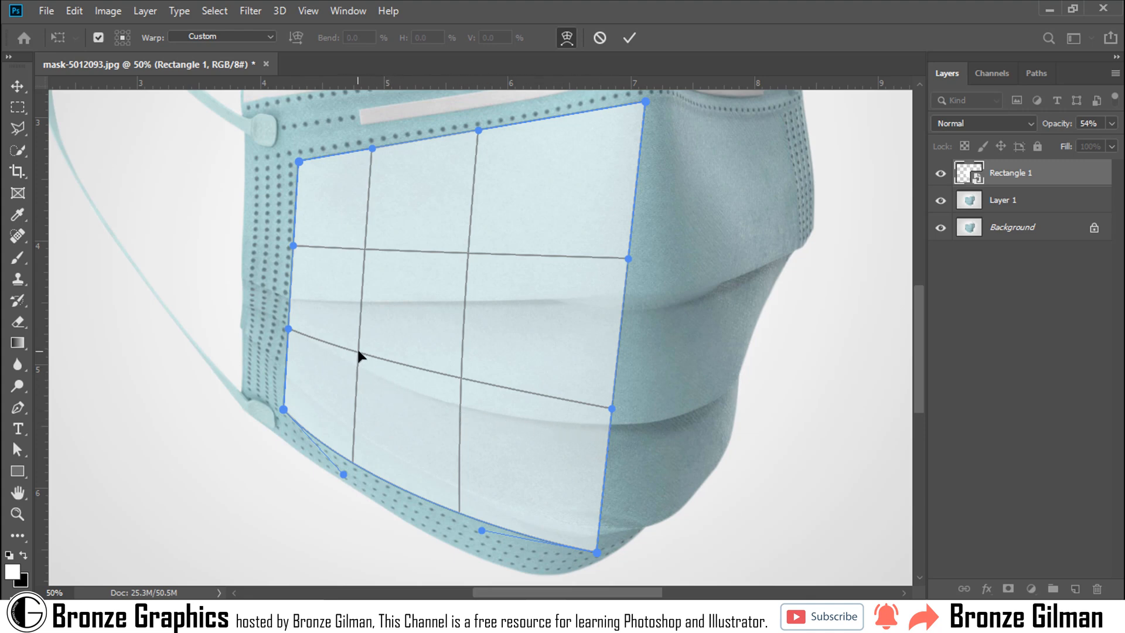
left_click_drag(361, 357, 459, 410)
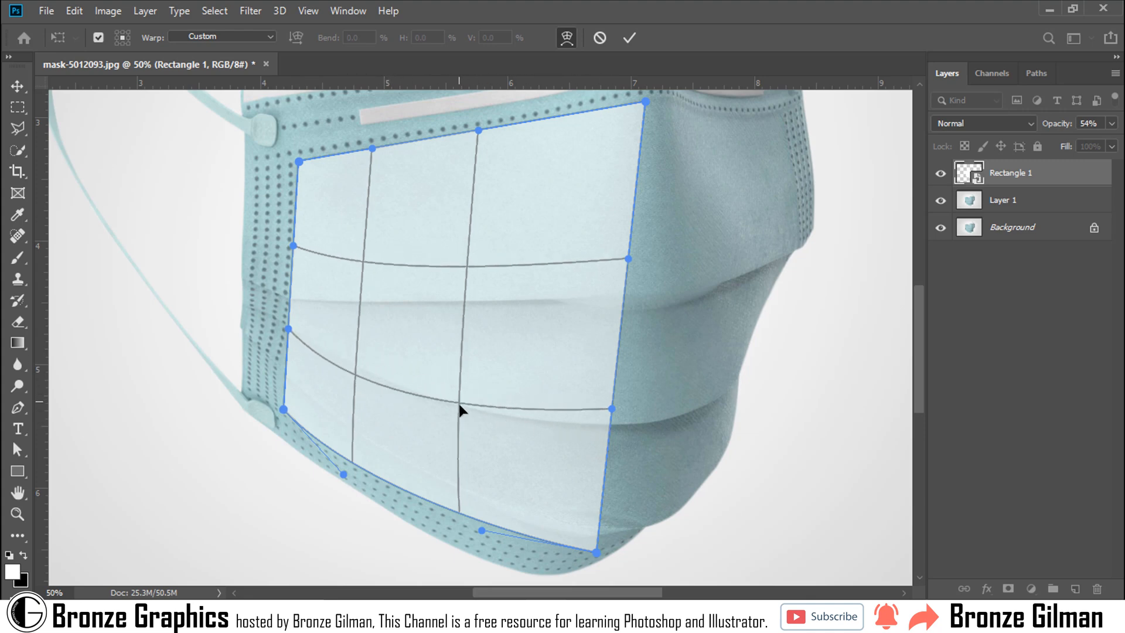
left_click_drag(612, 409, 612, 442)
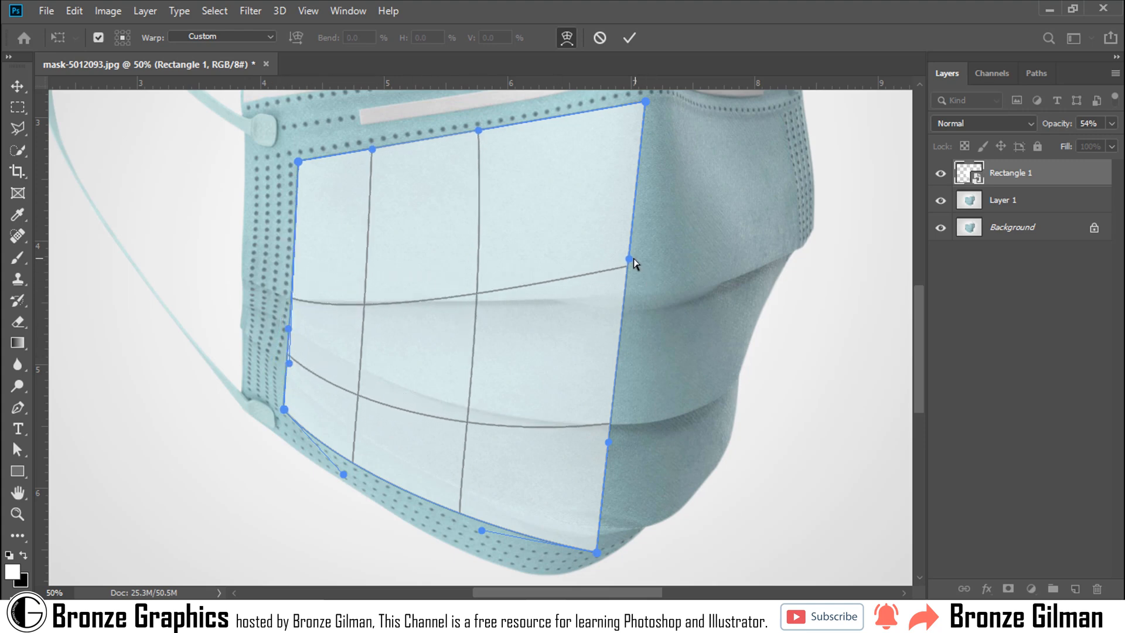
left_click_drag(632, 266, 615, 337)
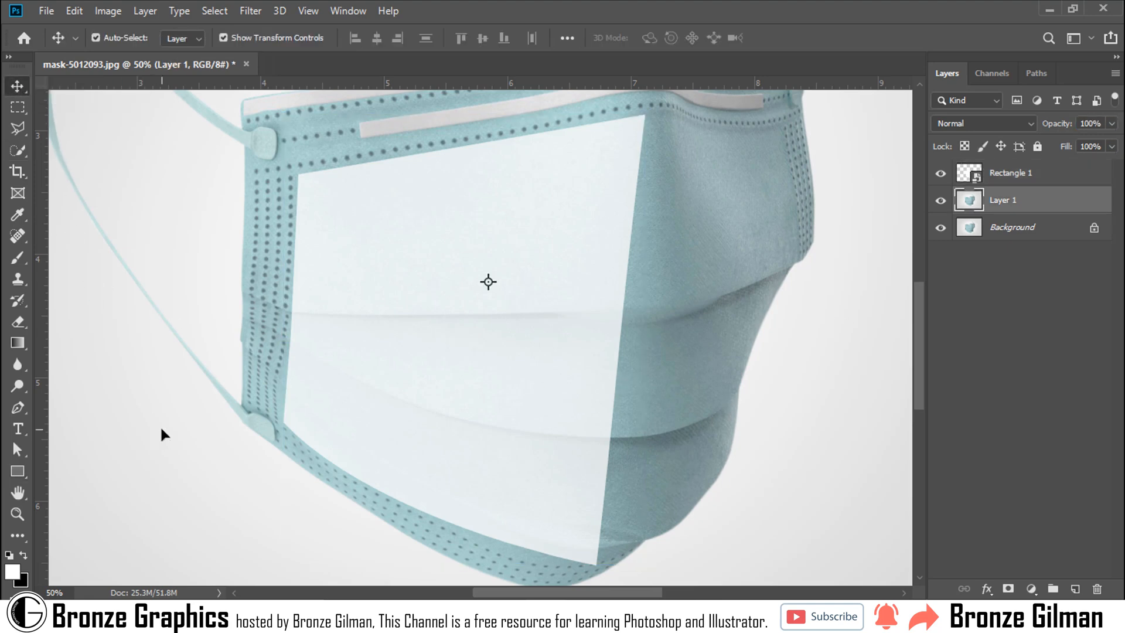
left_click(1019, 172)
type("Mockup")
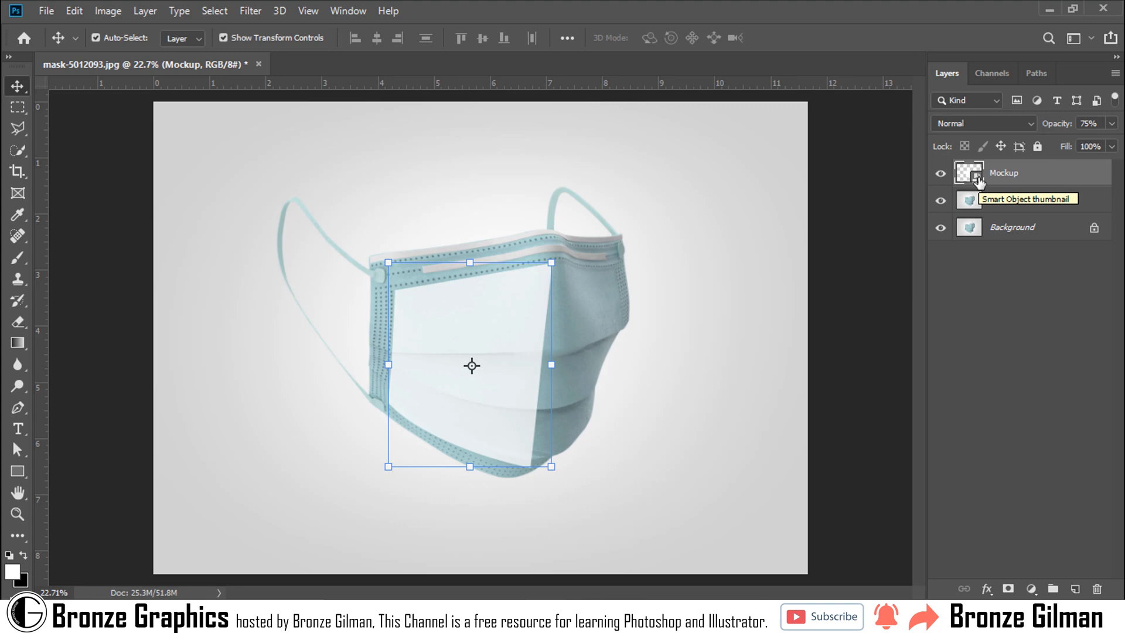
Inside the Mockup smart object, type '3D Mockup' in Agency FB Bold above 'Bronze Graphics' in Regular
double_click(967, 172)
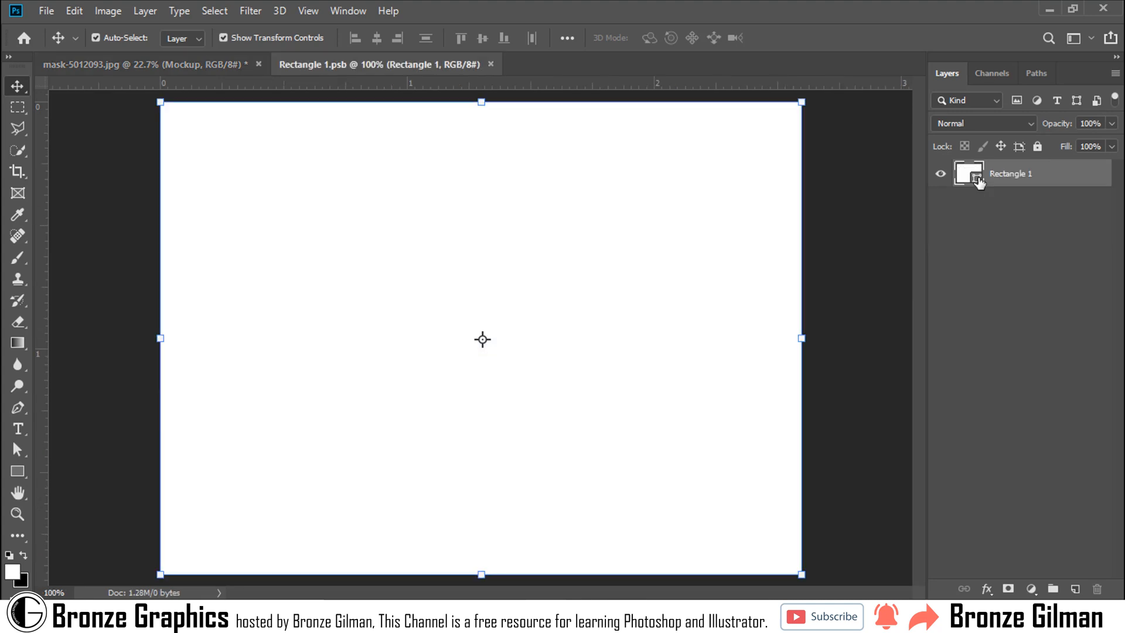
mouse_move(981, 182)
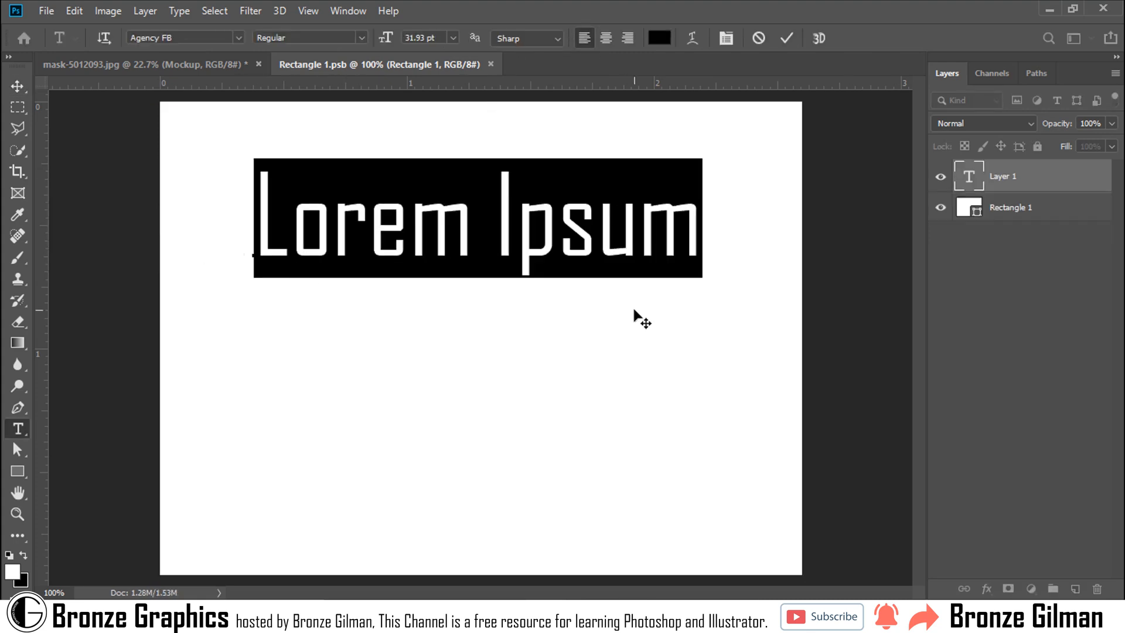
left_click(356, 36)
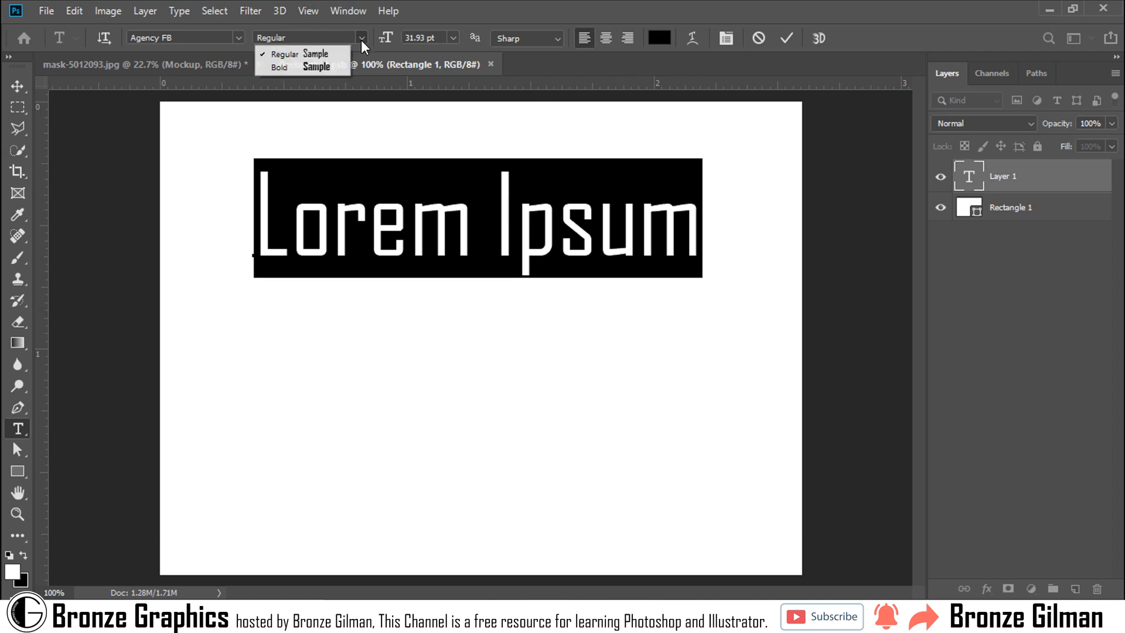
left_click(279, 65)
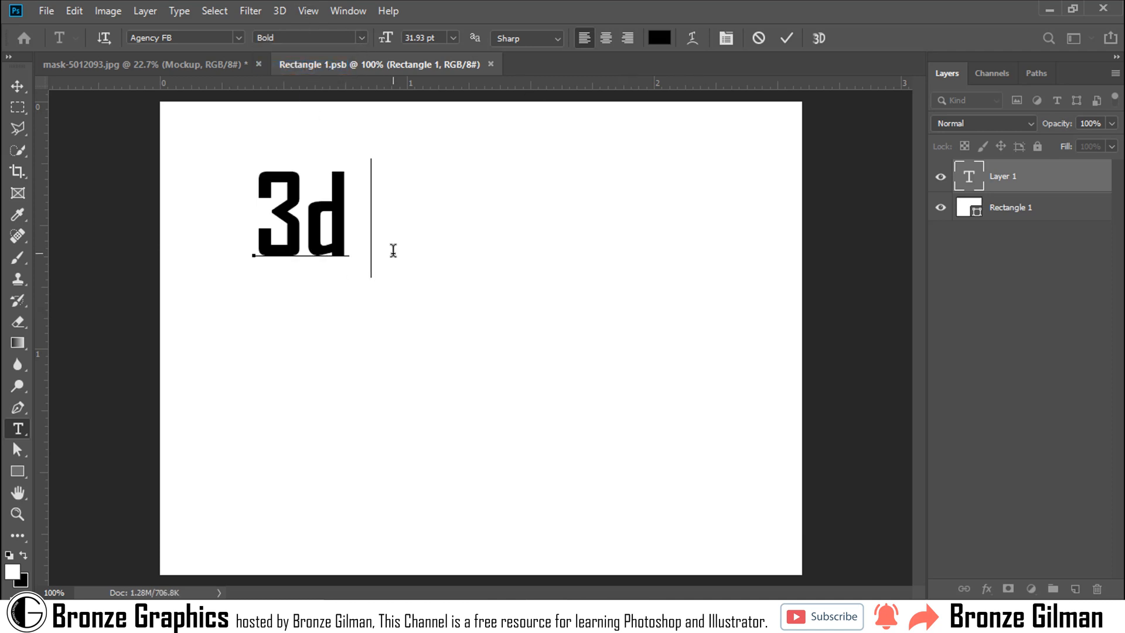
type("3D Mockup")
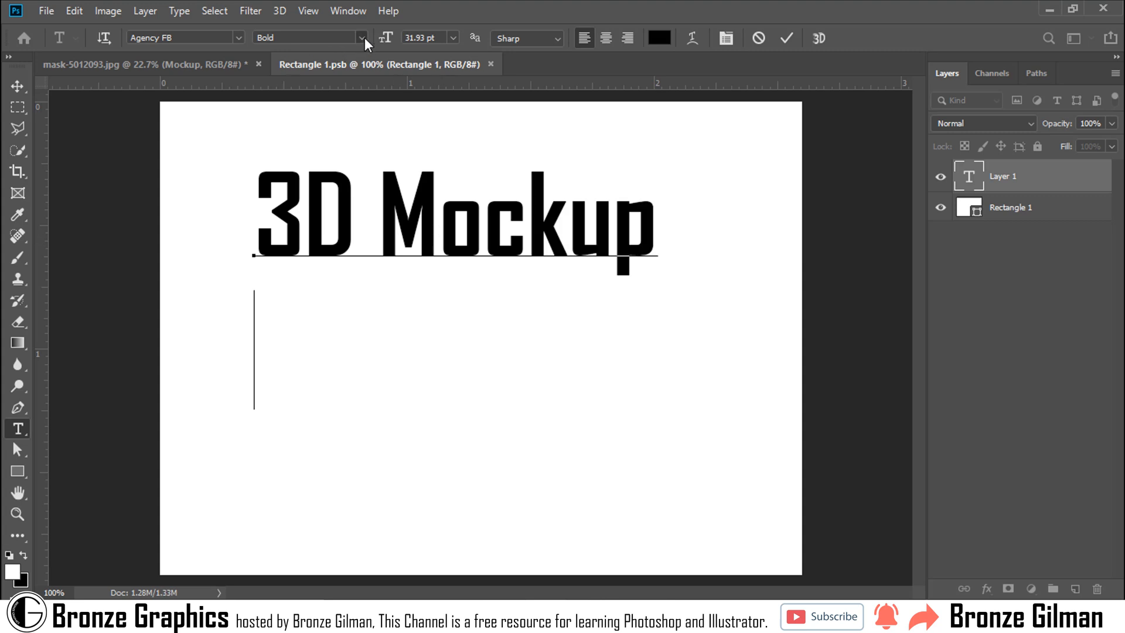
type("b")
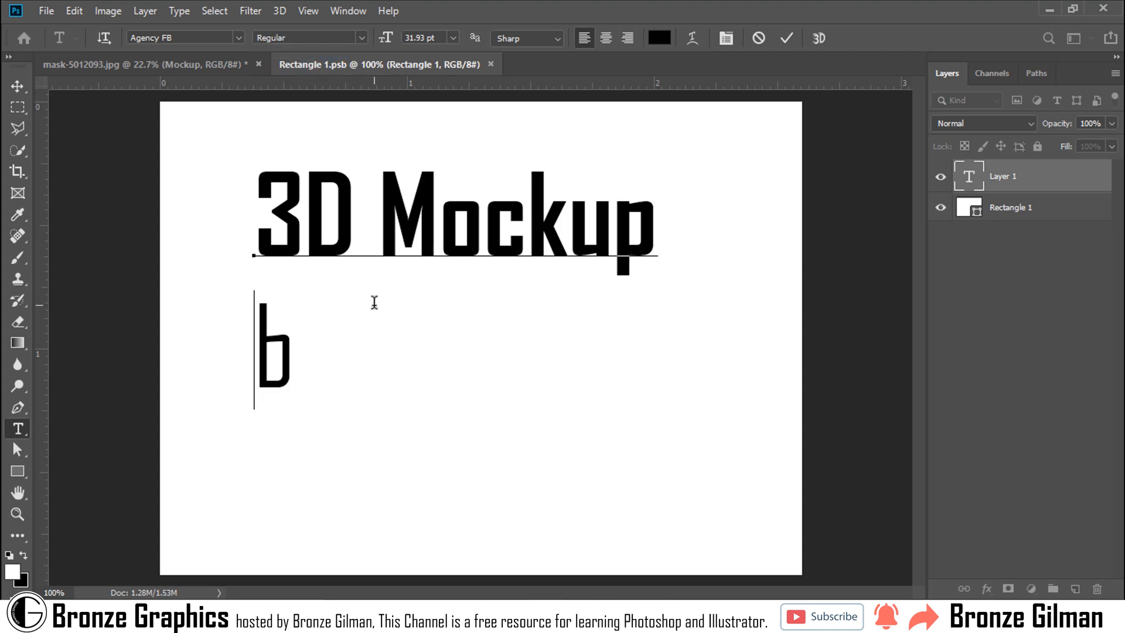
type("Bronze Graphics")
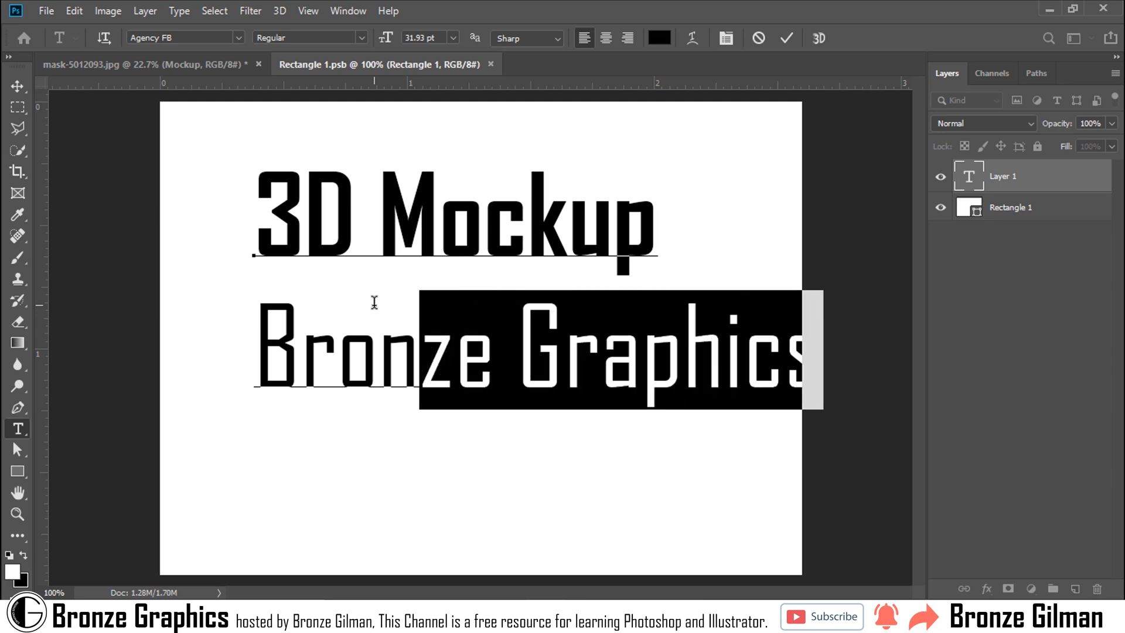
Shrink the Bronze Graphics line to 22 pt and commit the text
left_click(453, 36)
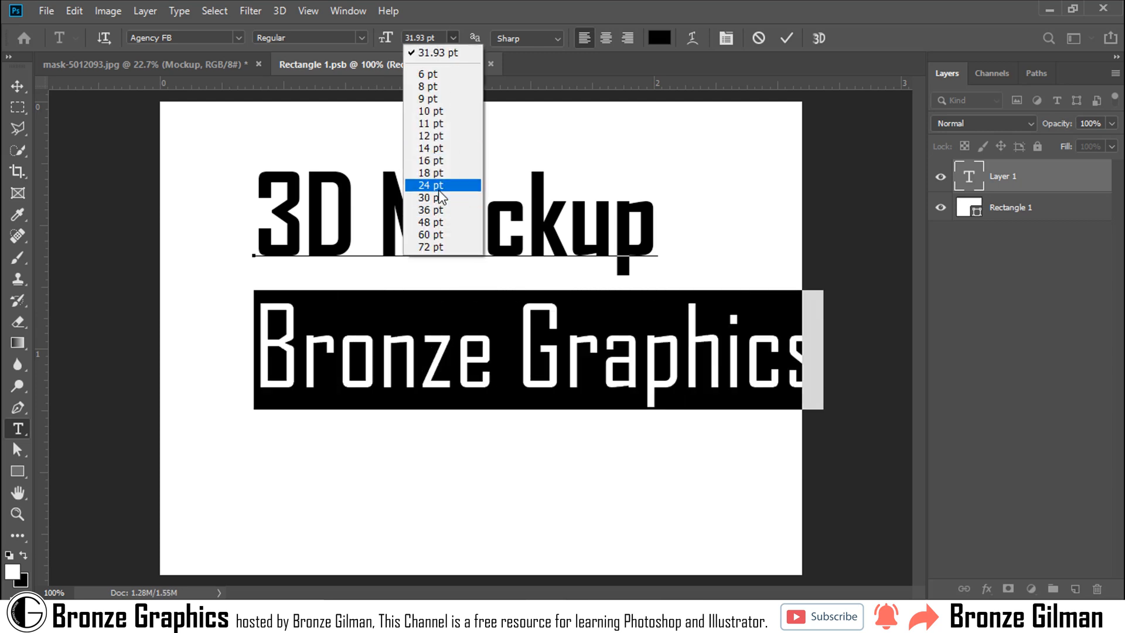
left_click(429, 185)
type("22")
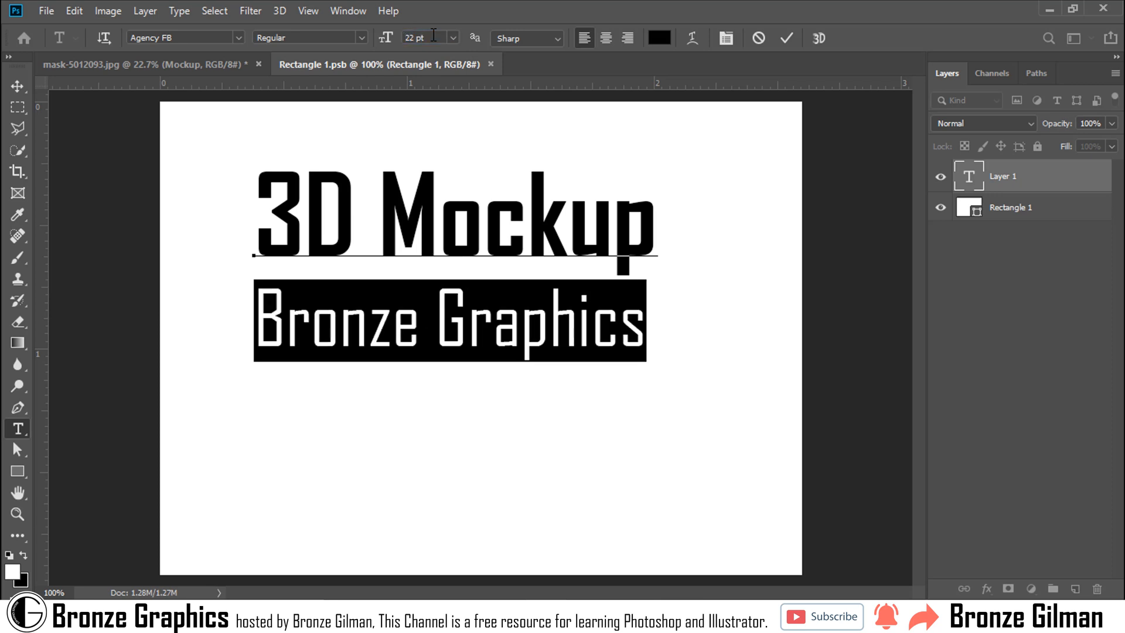
left_click(16, 87)
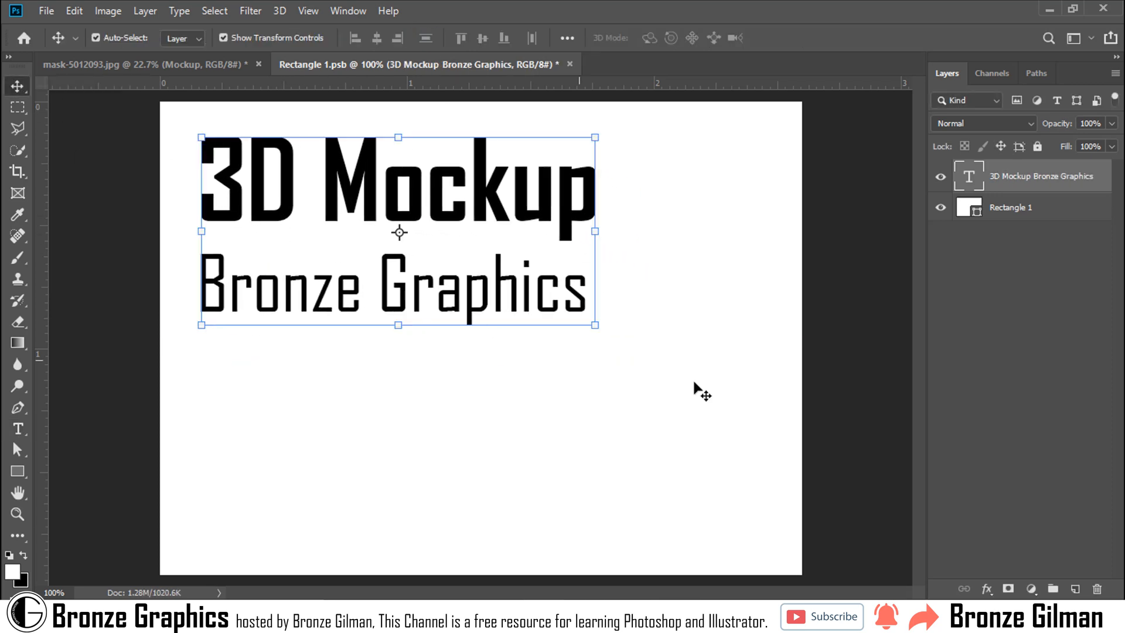
left_click_drag(594, 323, 771, 420)
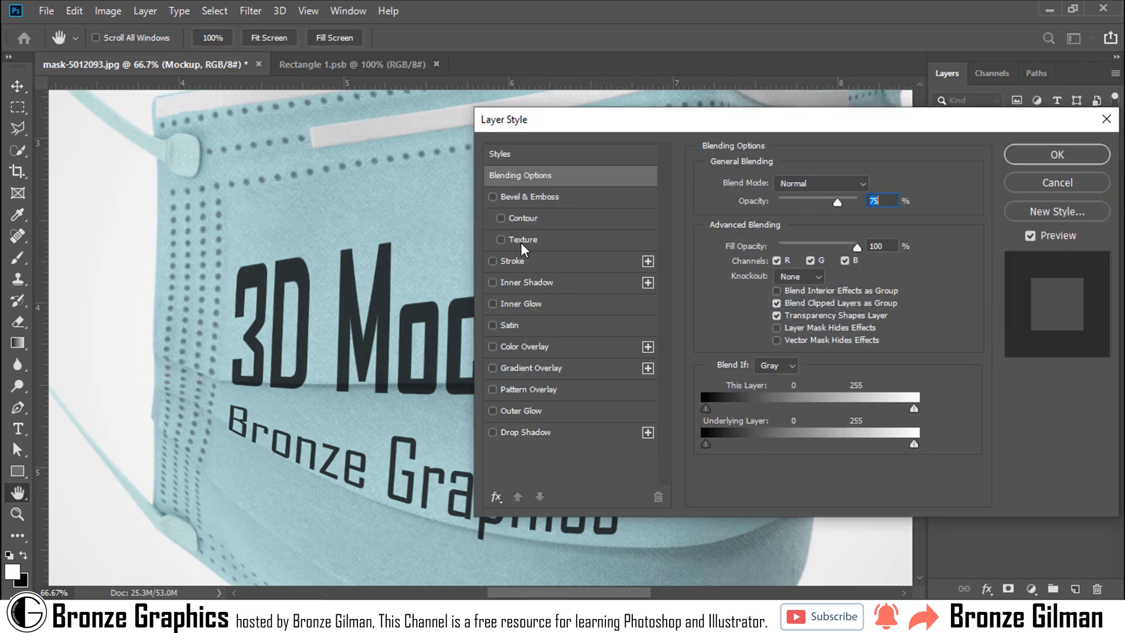
Enable Bevel & Emboss Texture with depth around -7% and apply the layer style
left_click(500, 239)
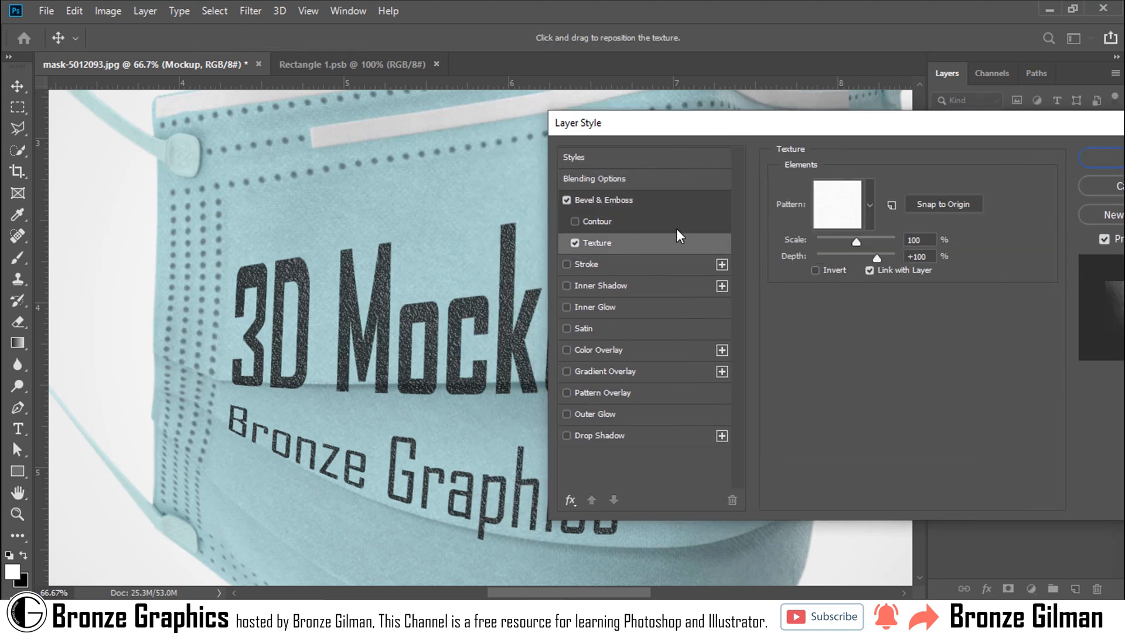
left_click_drag(876, 257, 858, 257)
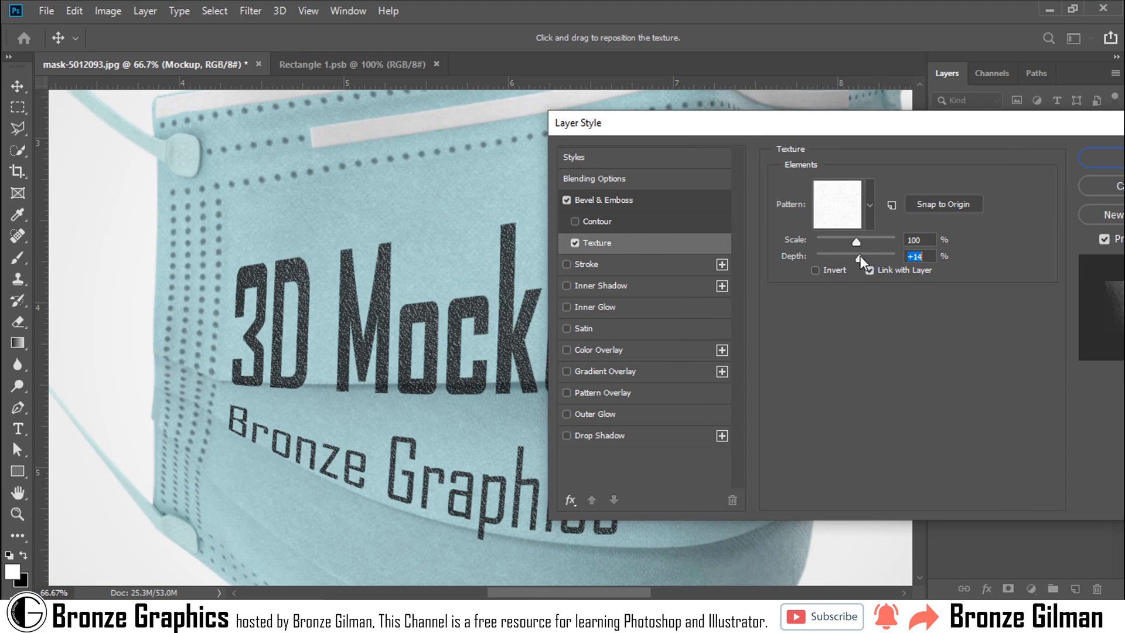
left_click_drag(861, 257, 839, 256)
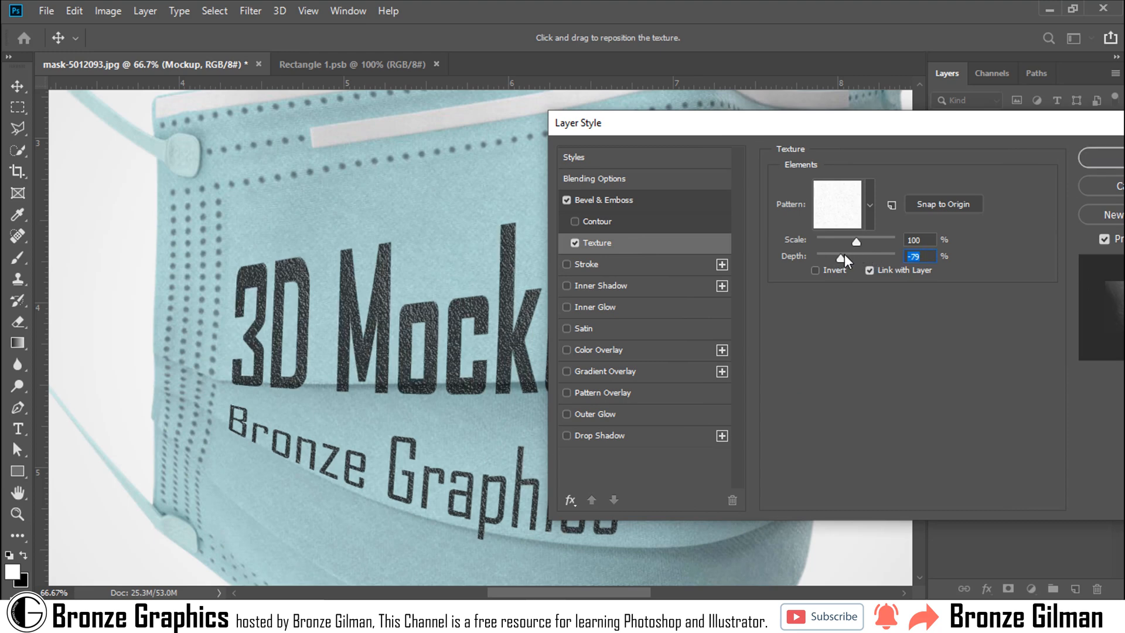
left_click_drag(839, 256, 850, 257)
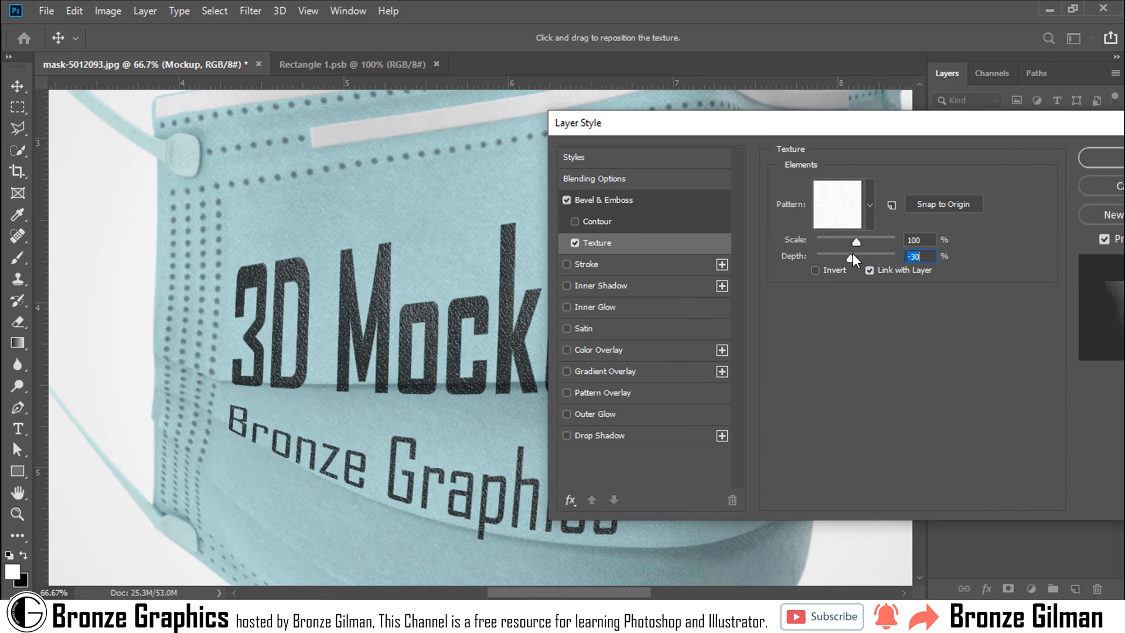
left_click_drag(850, 257, 831, 257)
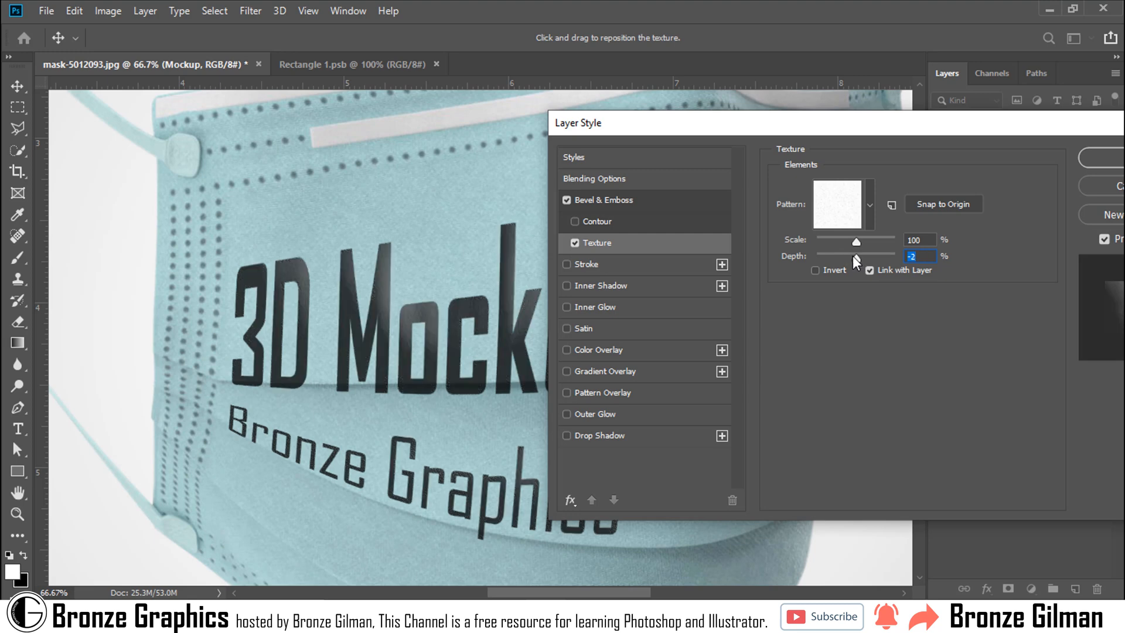
left_click_drag(835, 257, 852, 256)
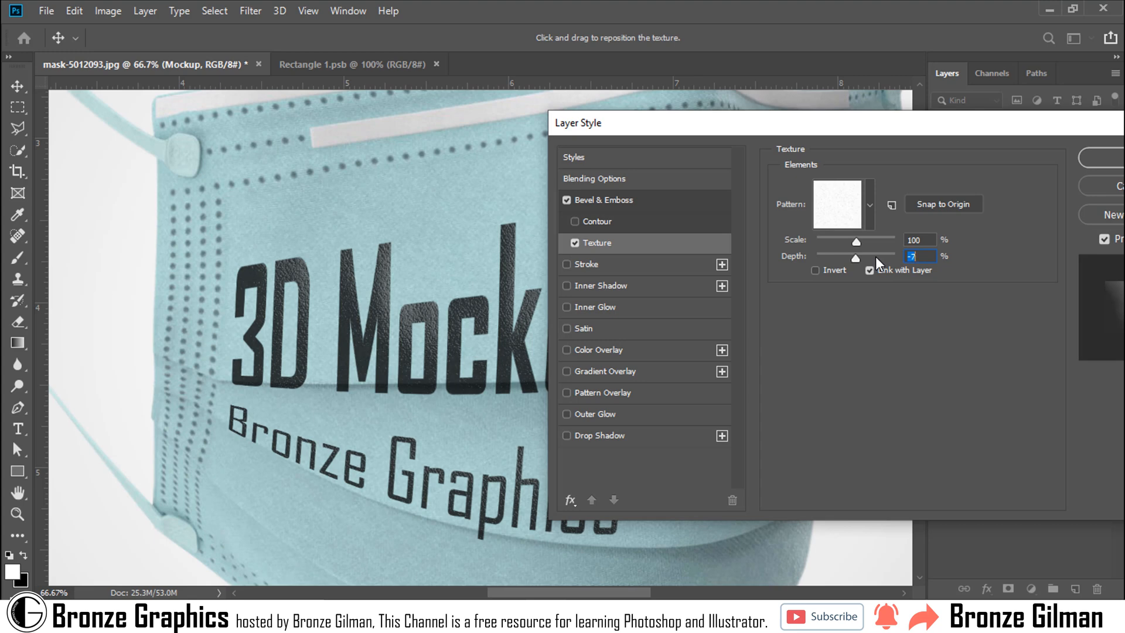
mouse_move(877, 261)
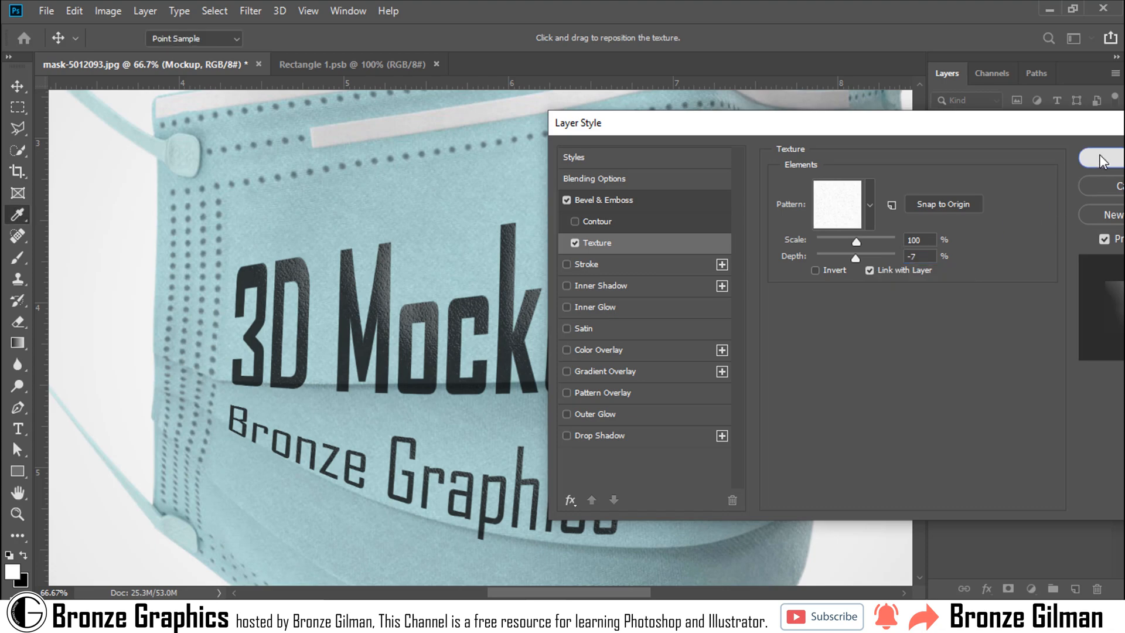
left_click(1106, 159)
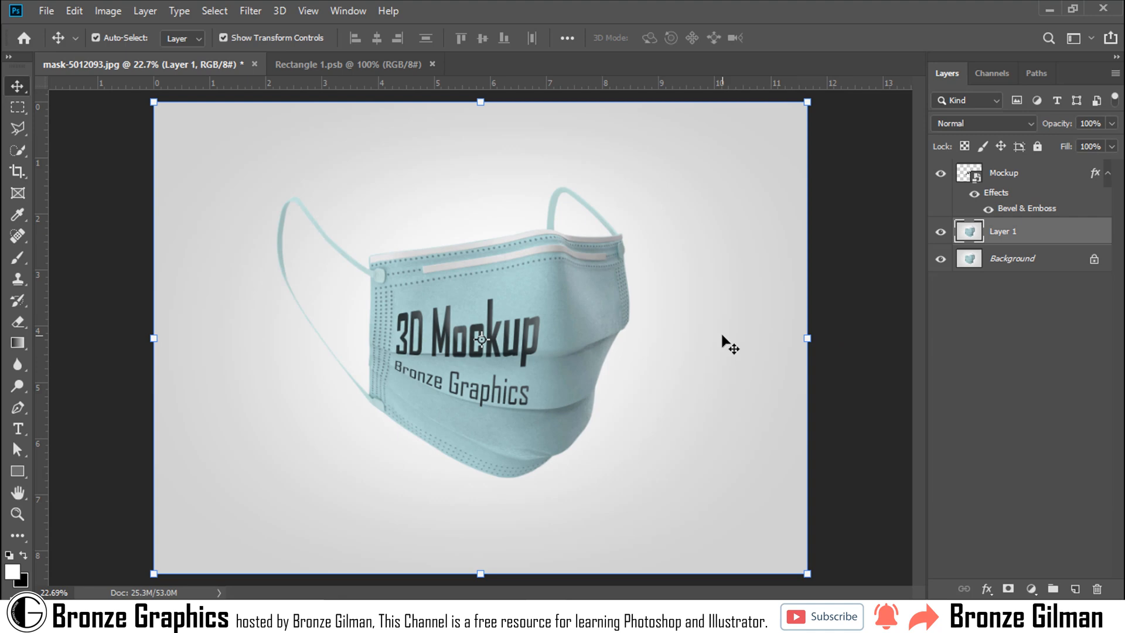
Return to the Rectangle 1.psb smart object contents beside the two opened Stay at Home images
left_click(347, 63)
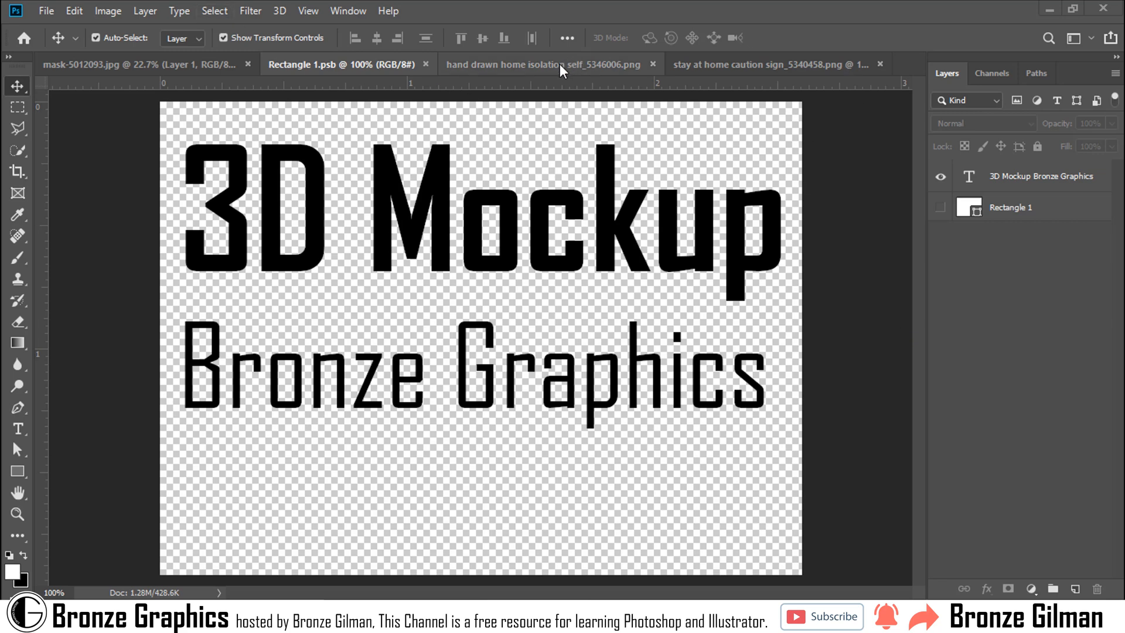
Paste the floral Stay at Home artwork into Rectangle 1.psb and enlarge it to fill the design
left_click(547, 65)
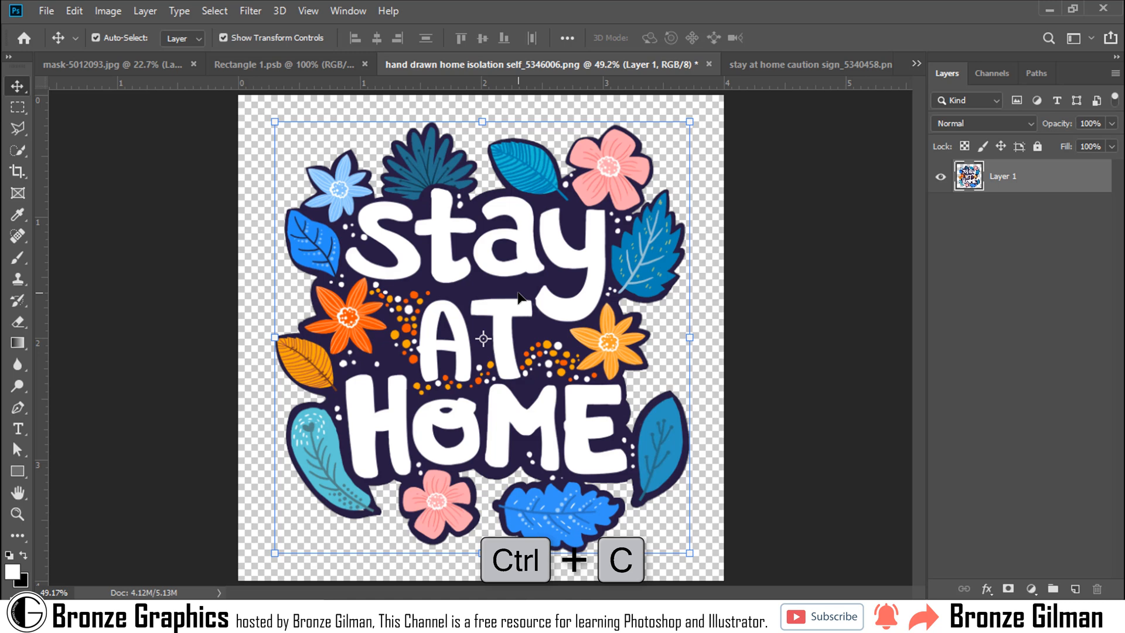
left_click(293, 63)
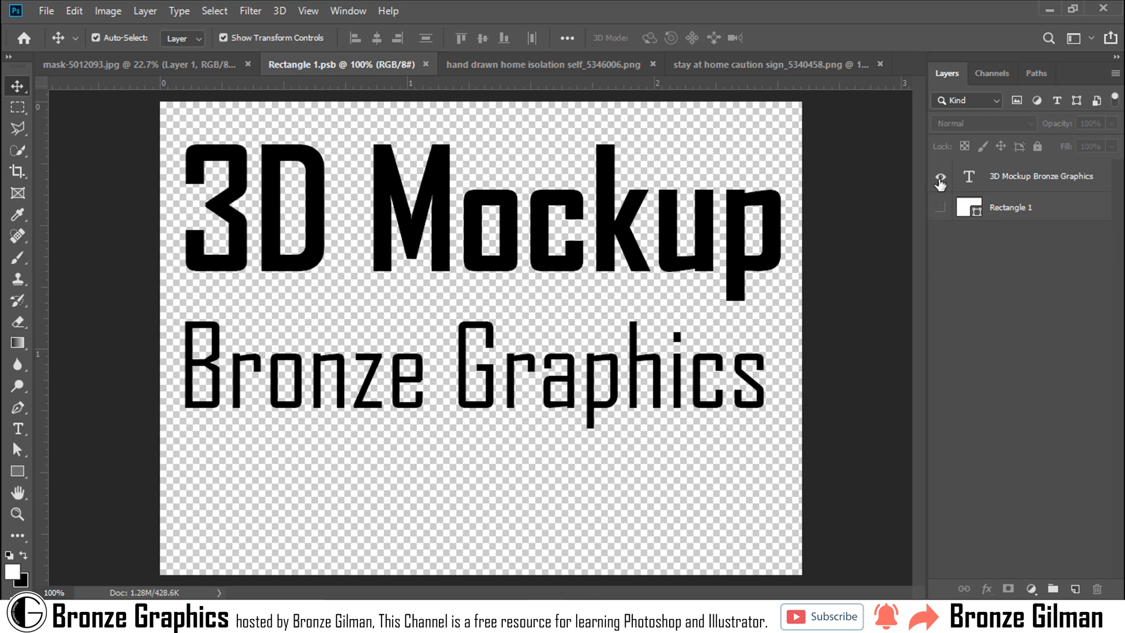
key("Ctrl+V")
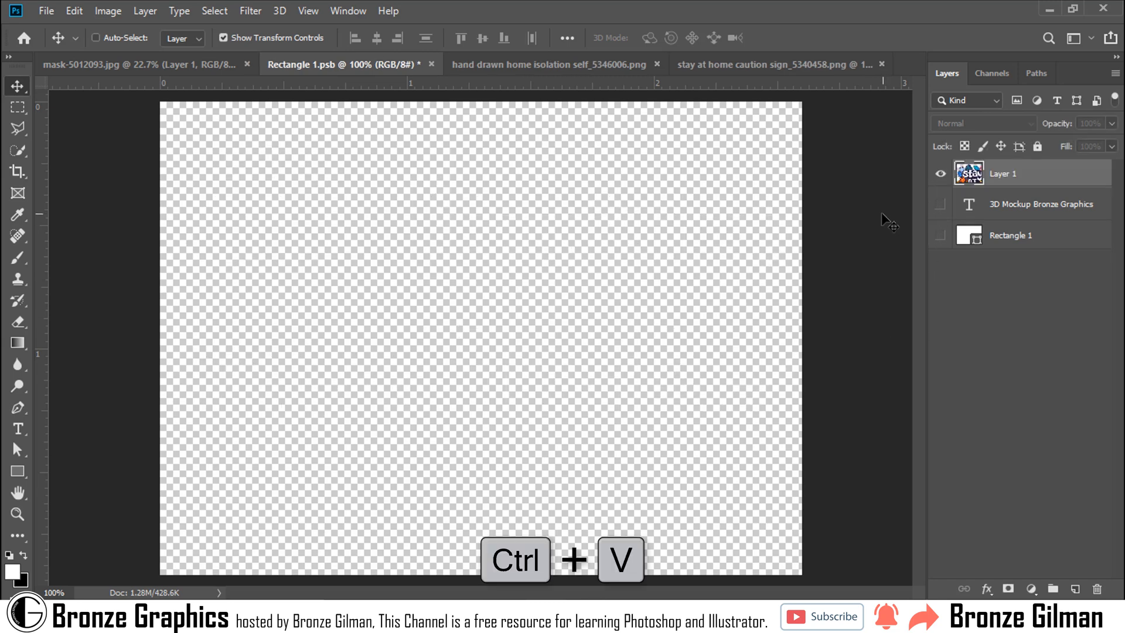
key("Ctrl+V")
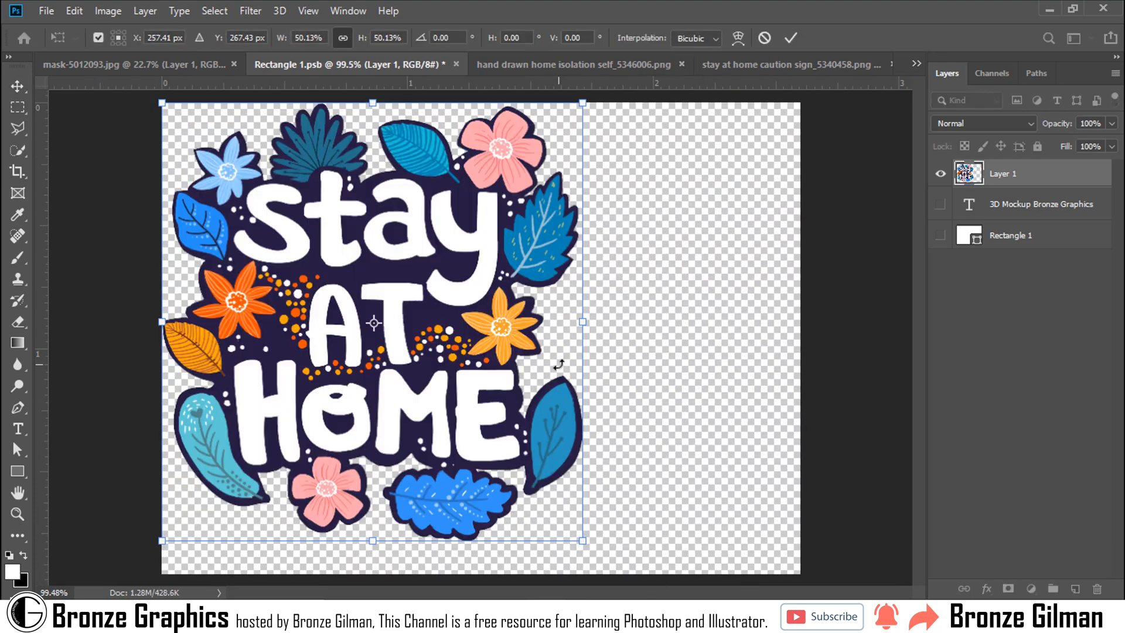
left_click_drag(372, 323, 480, 338)
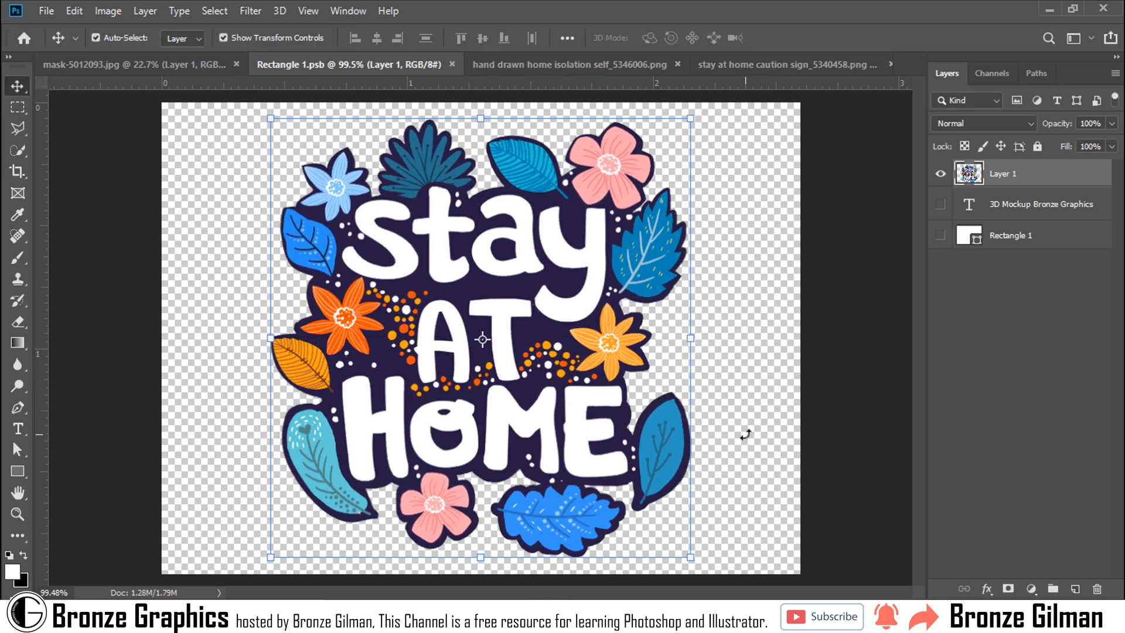
mouse_move(589, 254)
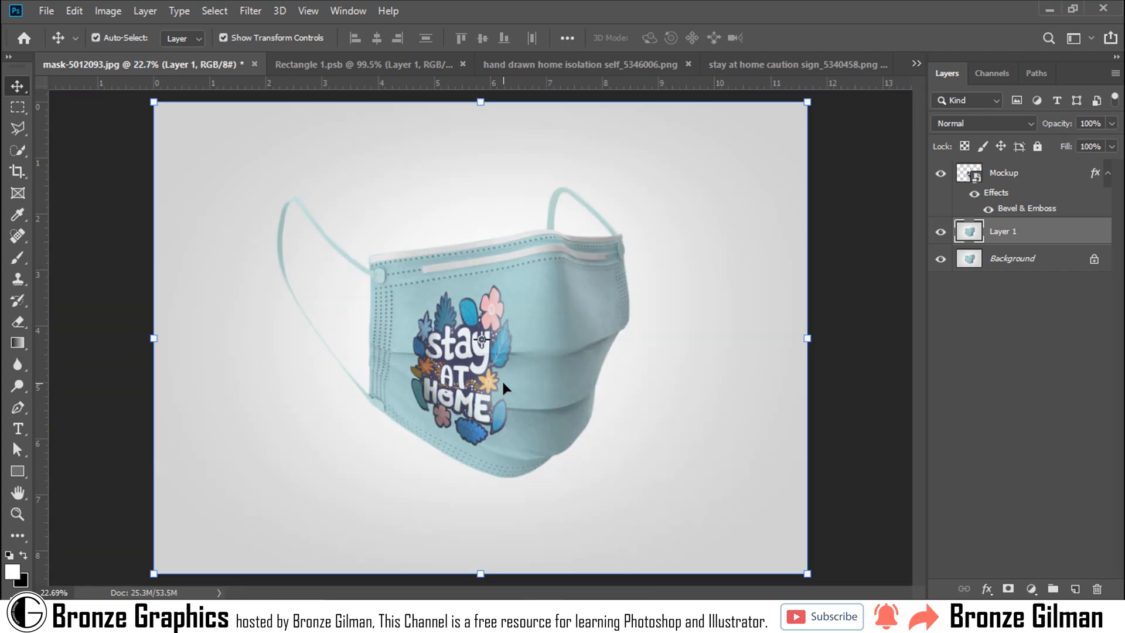
Bring the yellow shield sign into the smart object and check it on the mask mockup
left_click(362, 63)
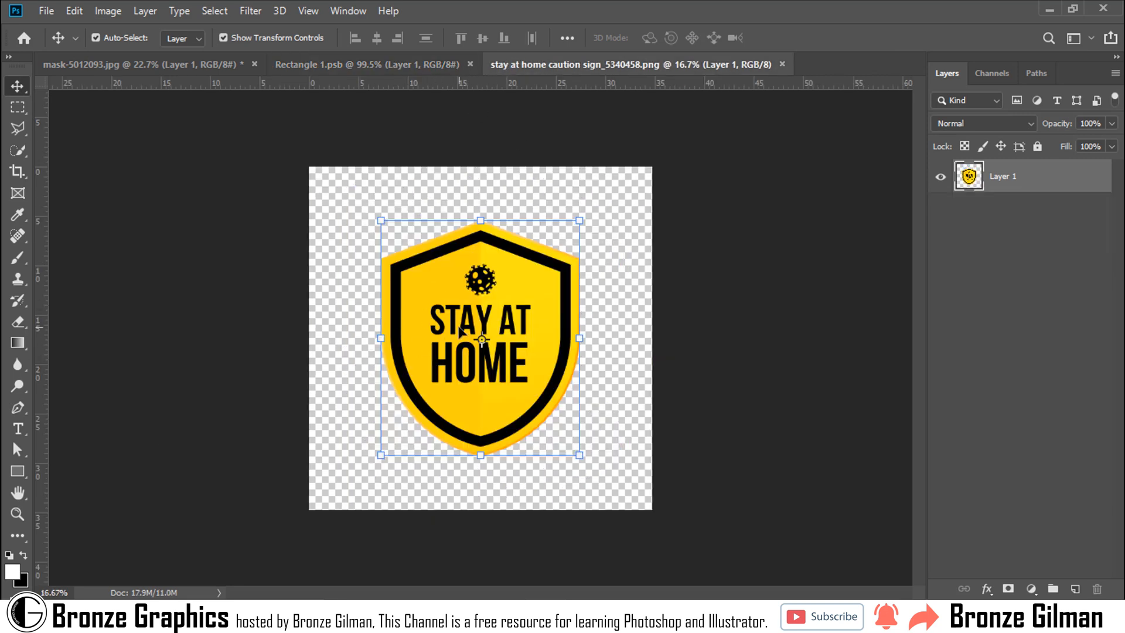
mouse_move(377, 130)
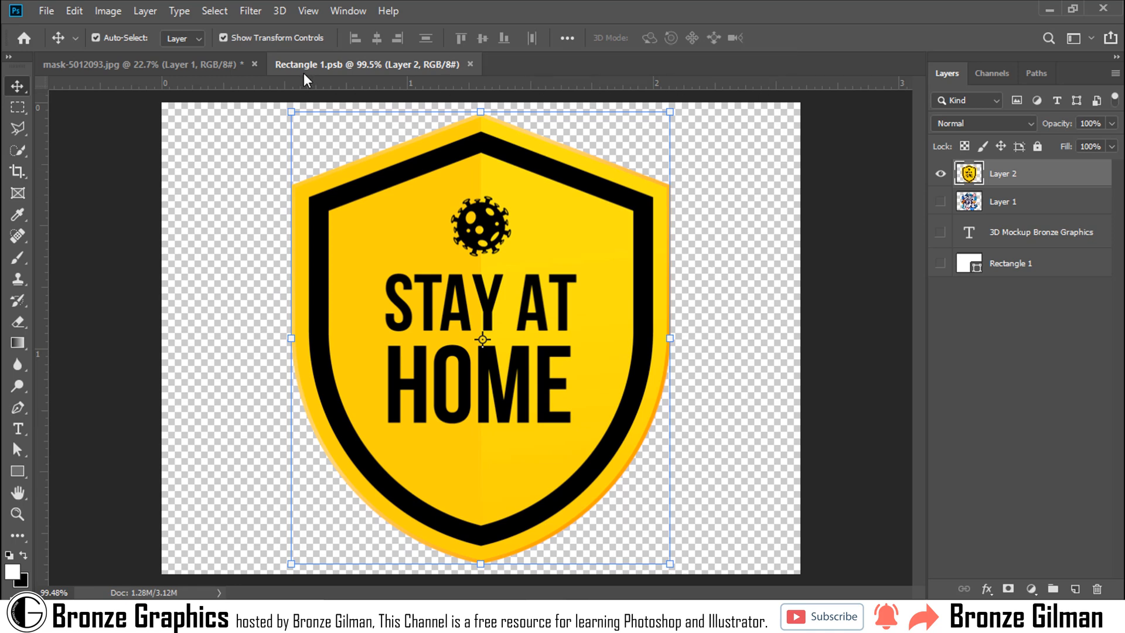
left_click(117, 64)
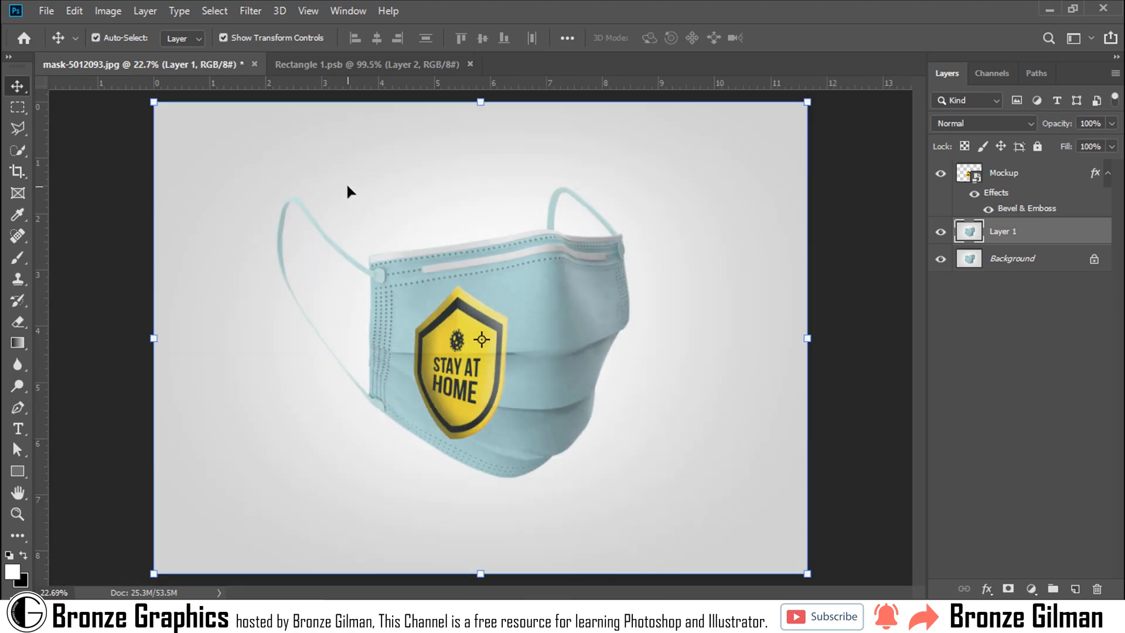
Show the floral layer instead of the shield in Rectangle 1.psb and view the mockup
left_click(366, 63)
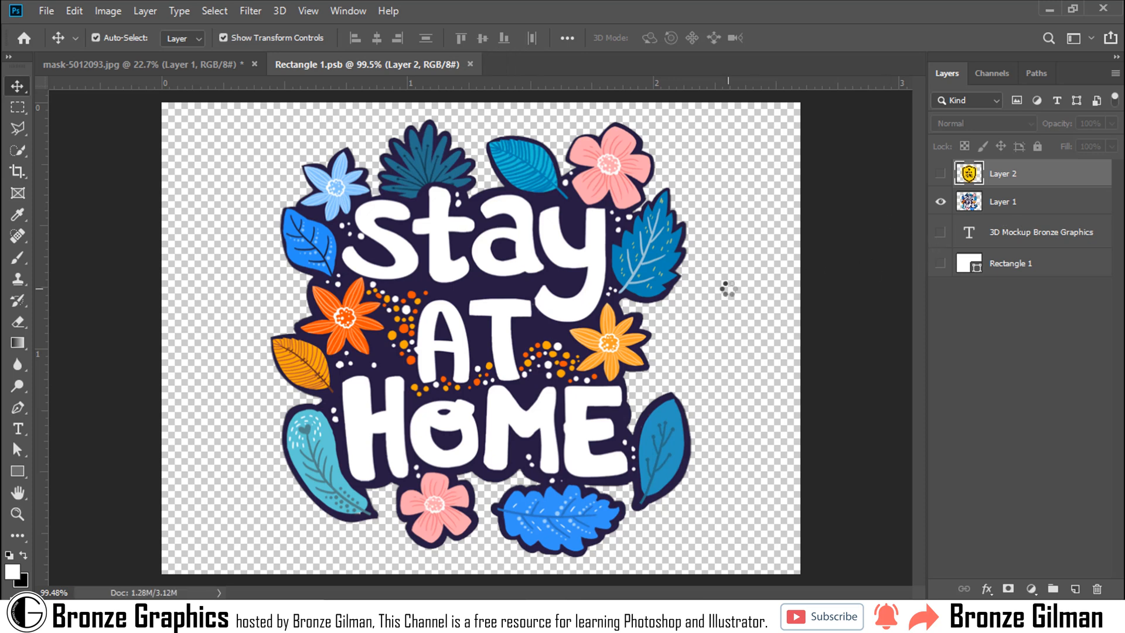
left_click(111, 63)
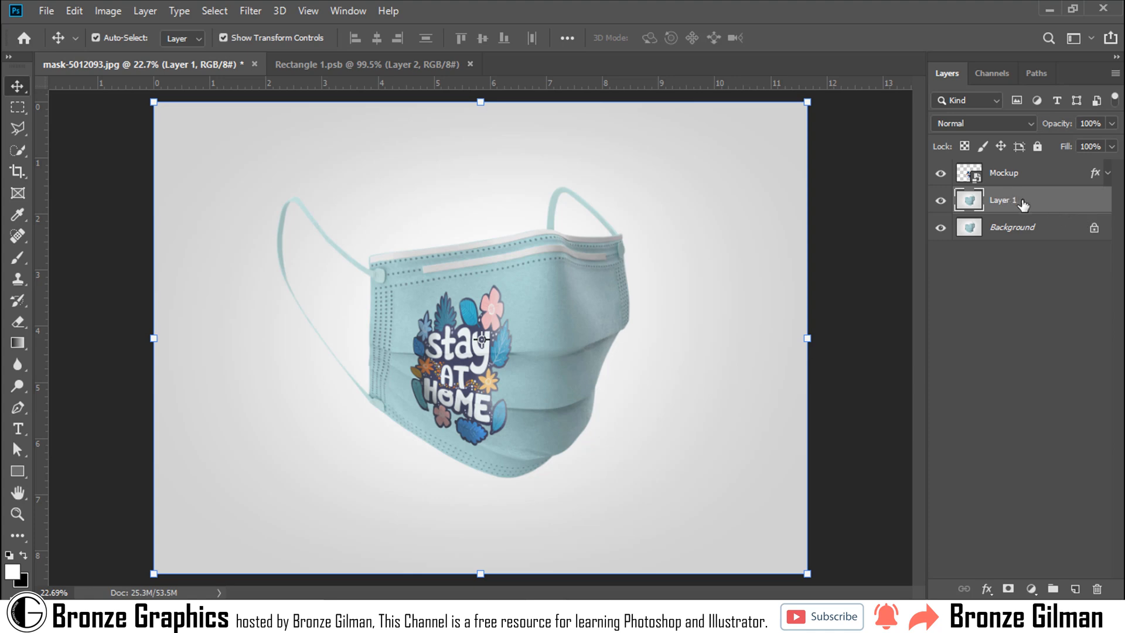
Hide the printed design and quick-select the plain mask body along its lower edge
left_click(939, 172)
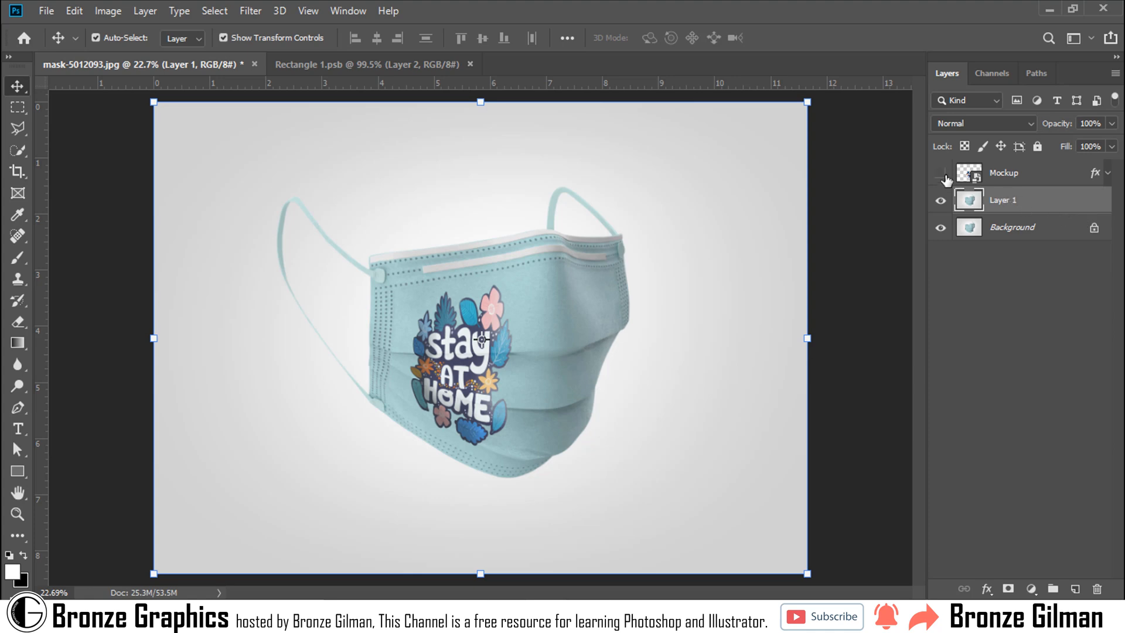
left_click(940, 172)
type("Mask")
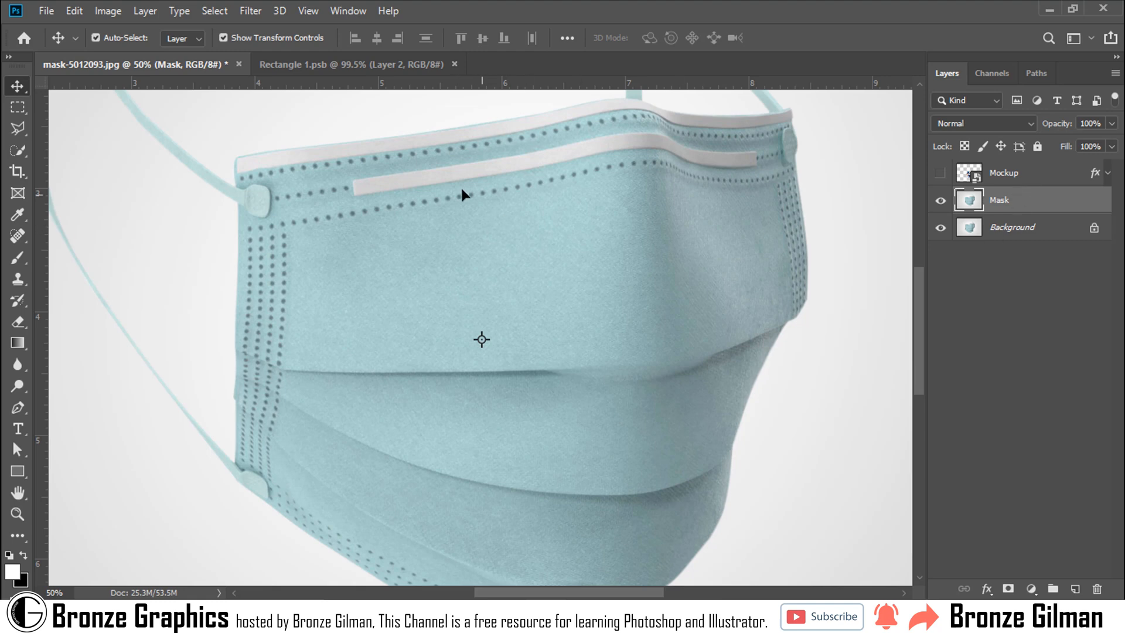
mouse_move(46, 192)
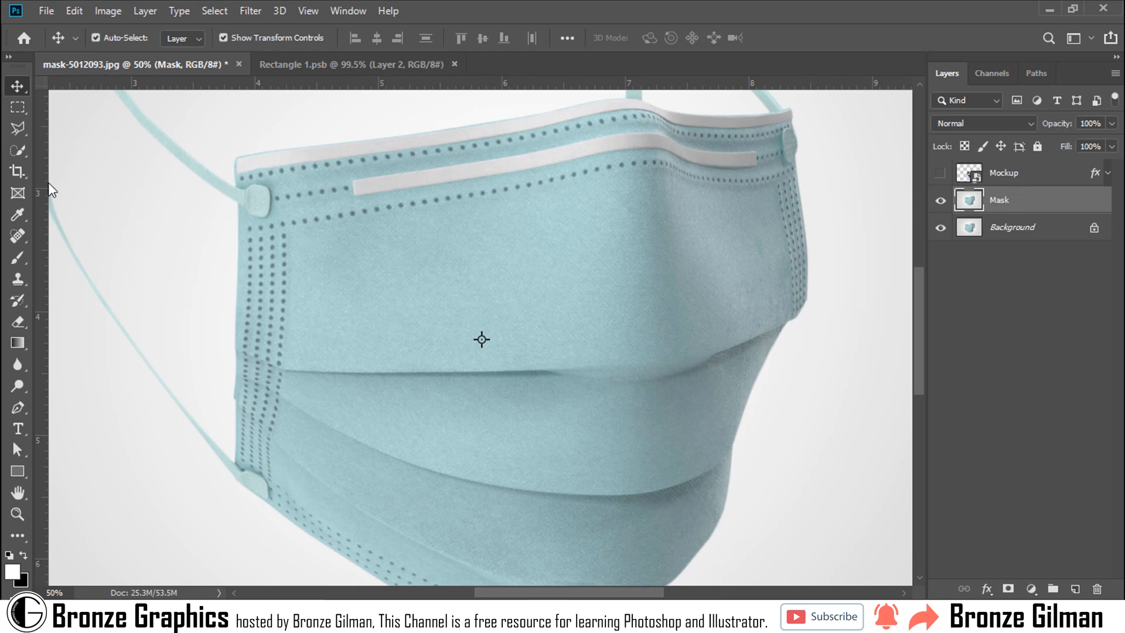
left_click(18, 132)
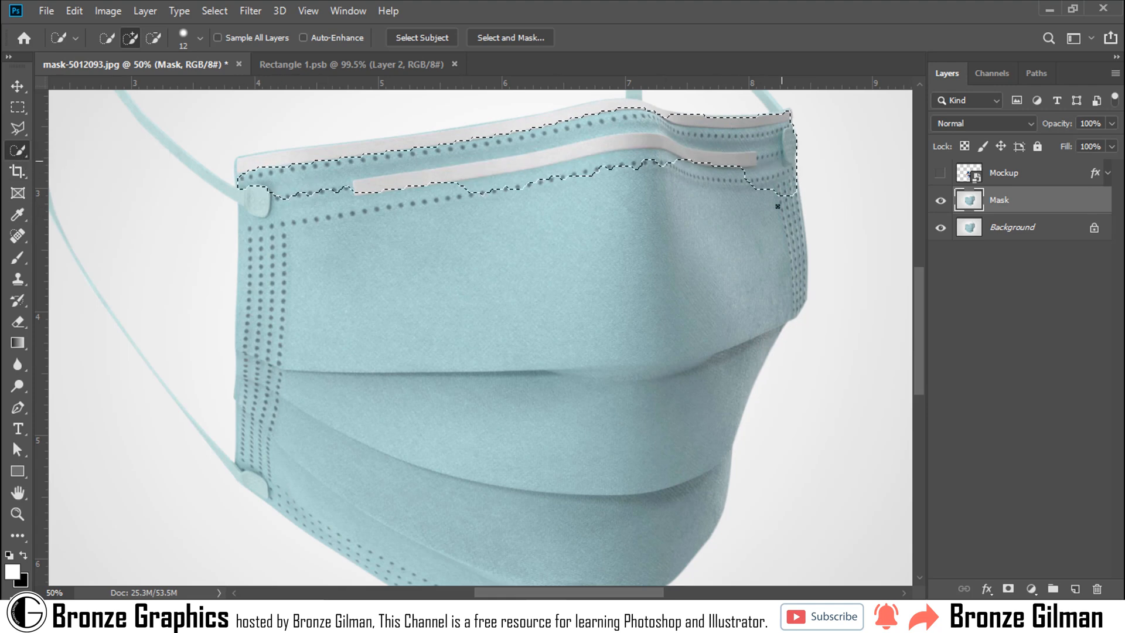
scroll("down", 3)
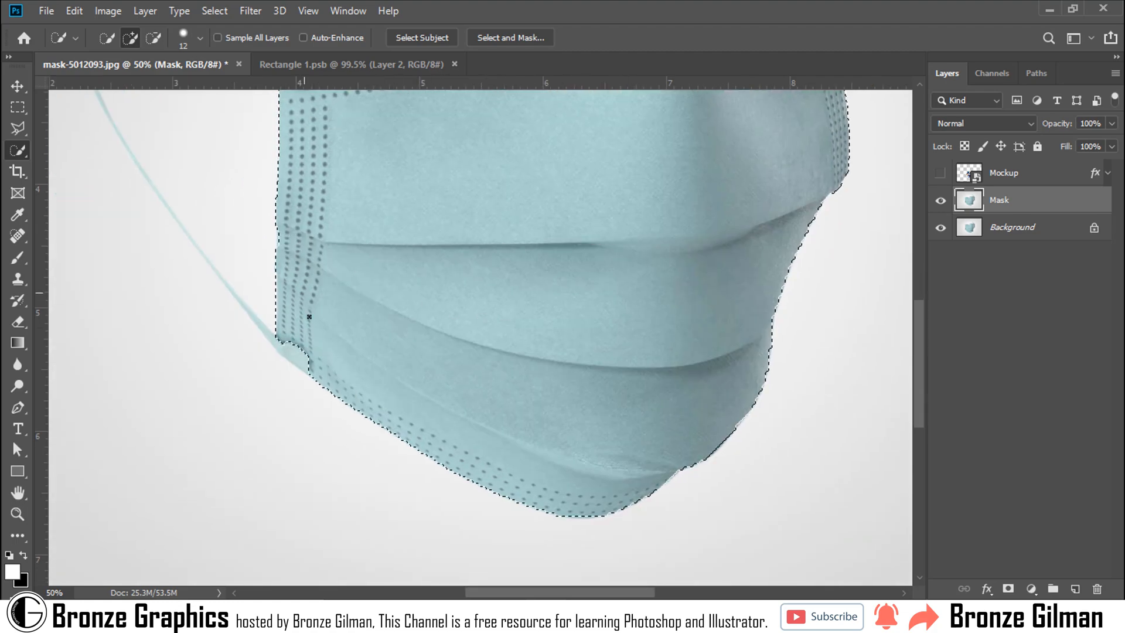
left_click_drag(309, 316, 453, 409)
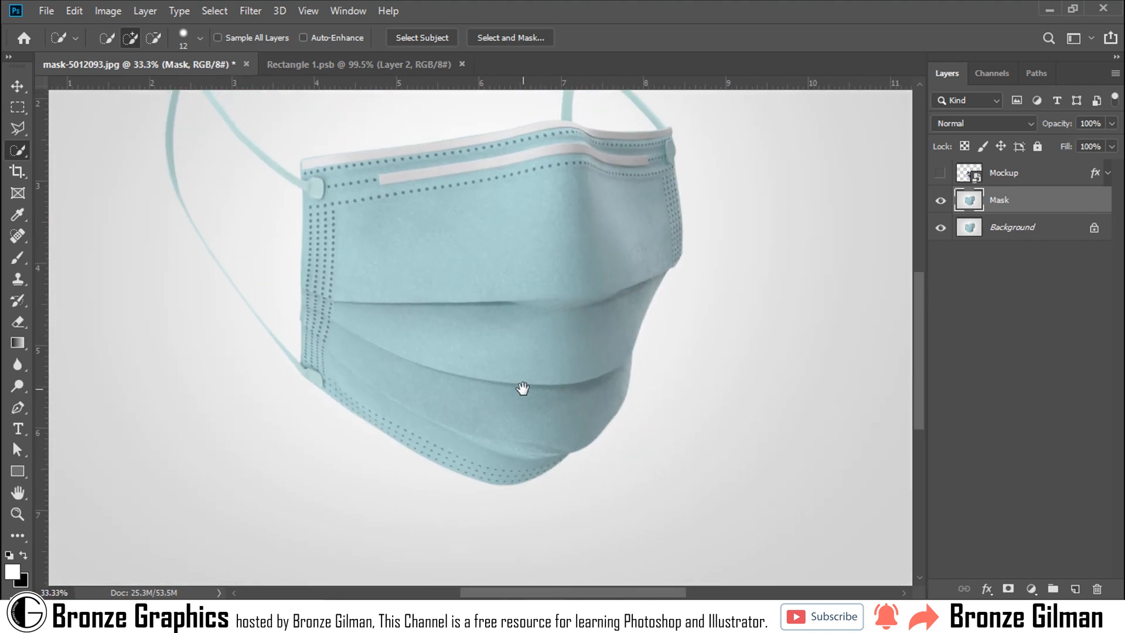
Add a red Solid Color fill on the mask body with Linear Burn blending, checking it against the design
left_click(1033, 588)
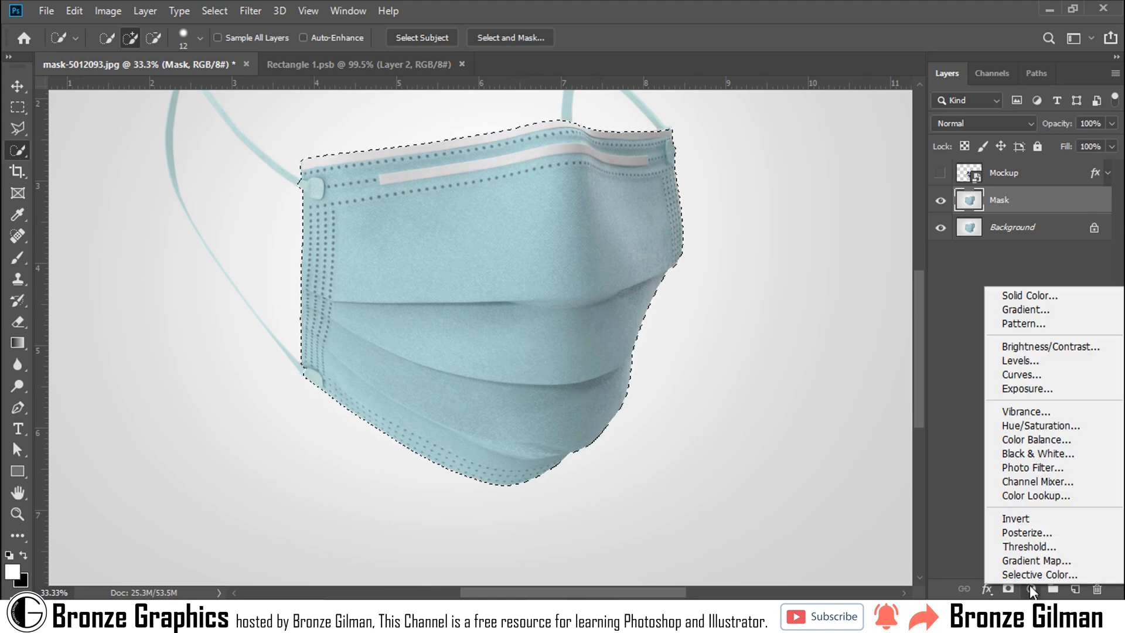
mouse_move(1026, 296)
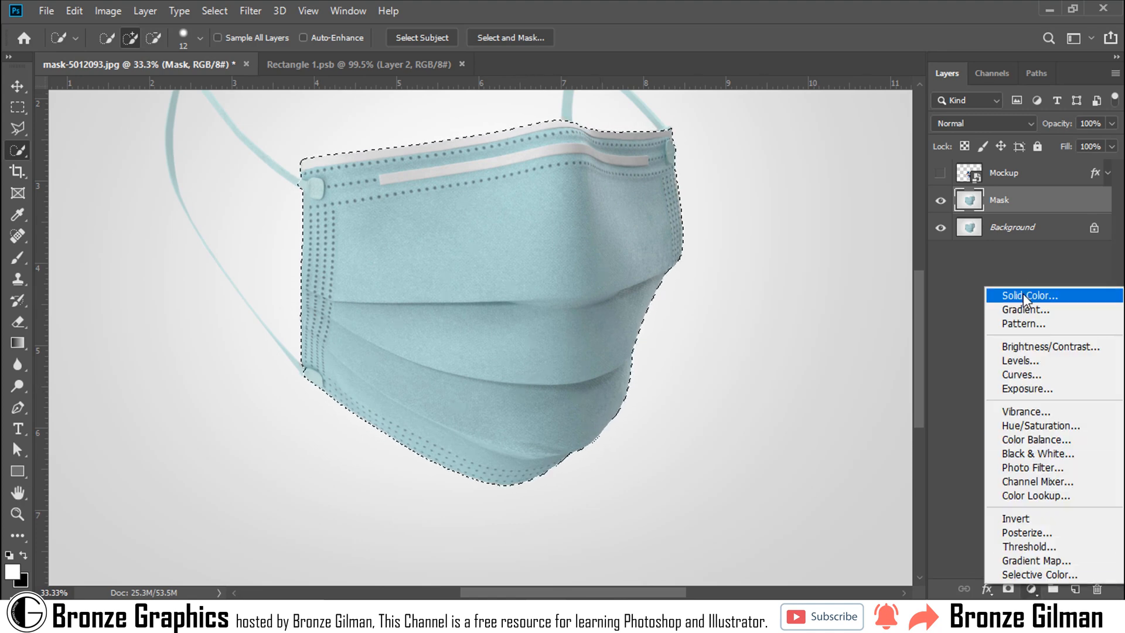
left_click(1029, 295)
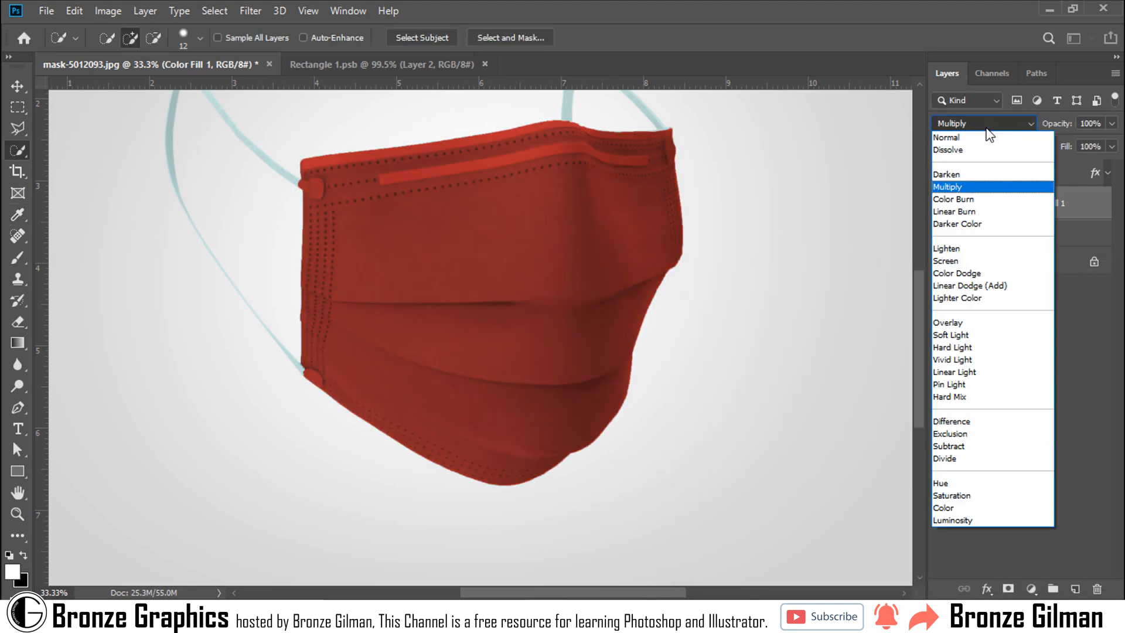
left_click(953, 211)
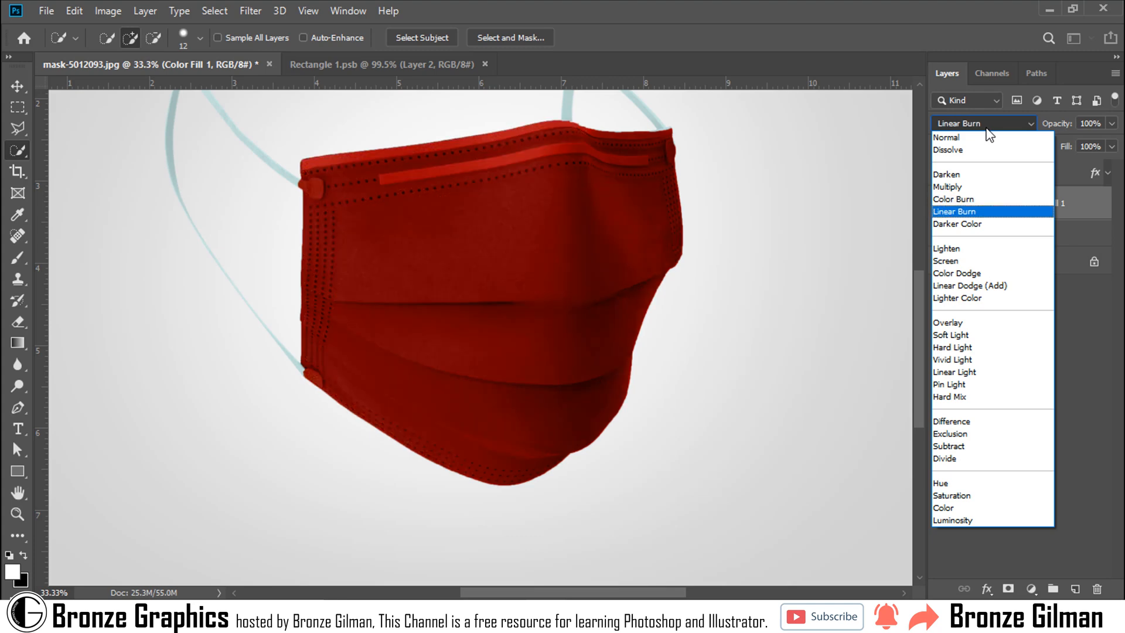
left_click(953, 210)
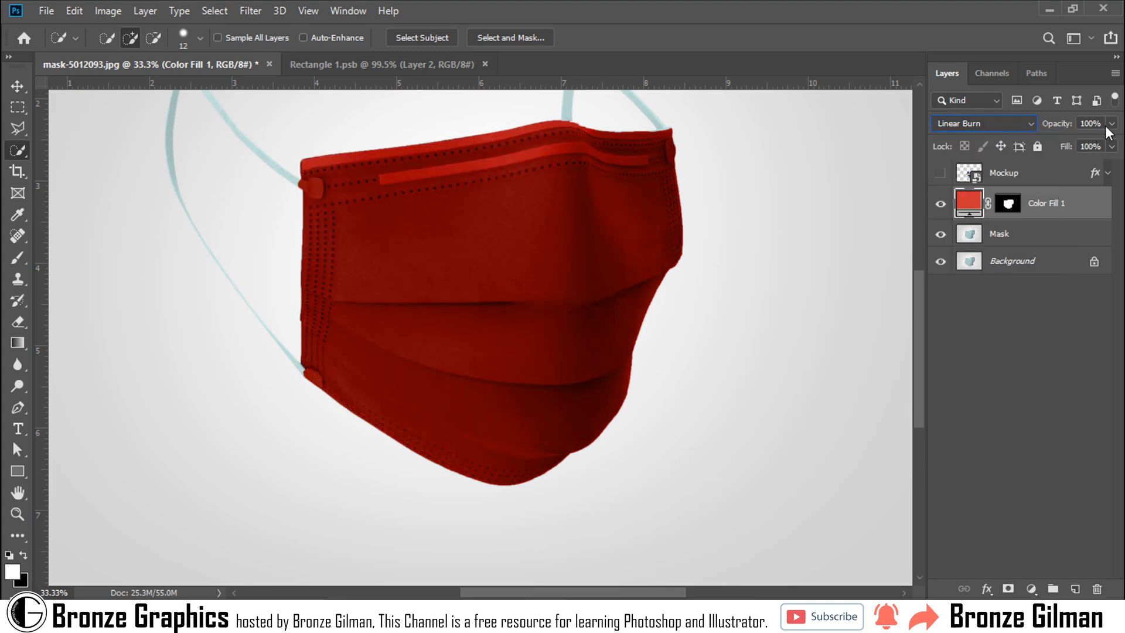
left_click(938, 172)
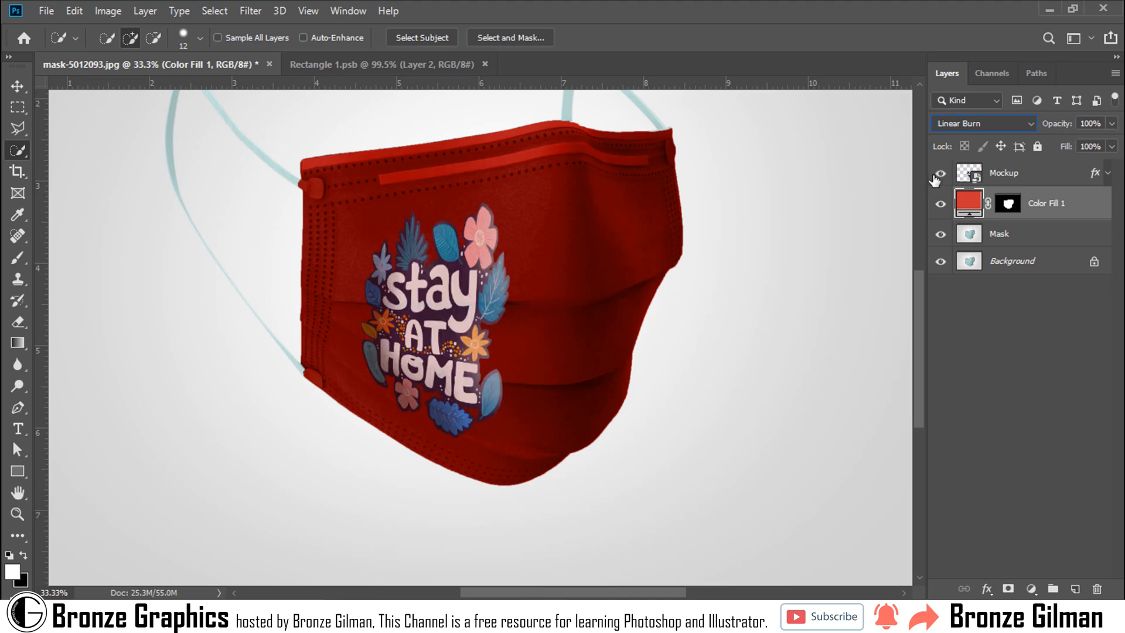
left_click(940, 172)
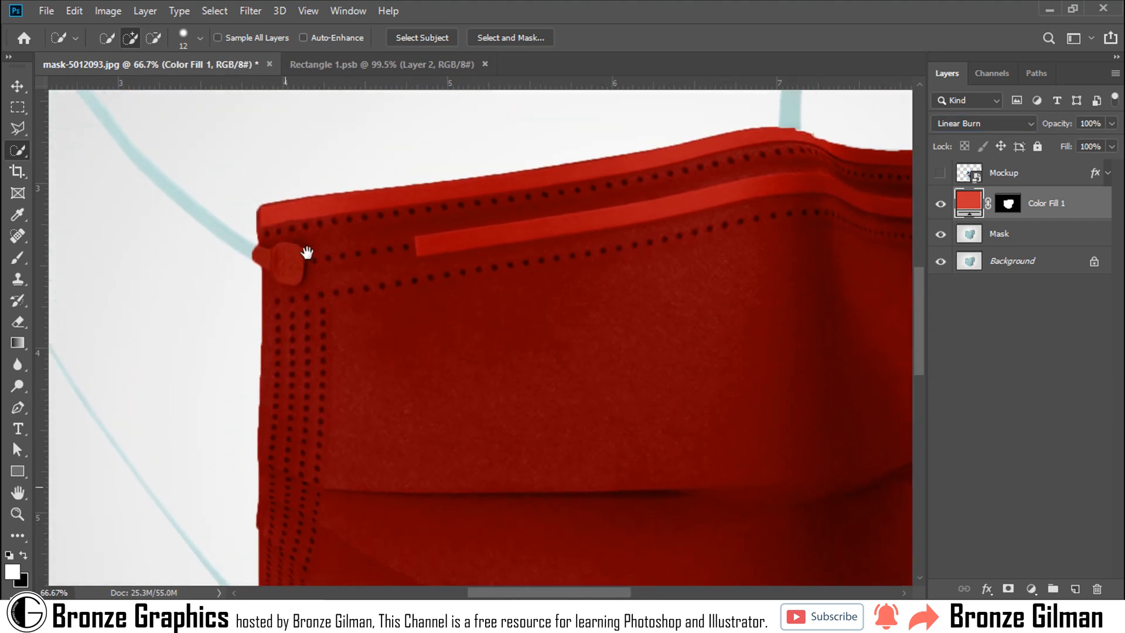
Paint black on the fill's layer mask to return the upper left ear-loop tab to pale blue
left_click_drag(306, 252, 225, 241)
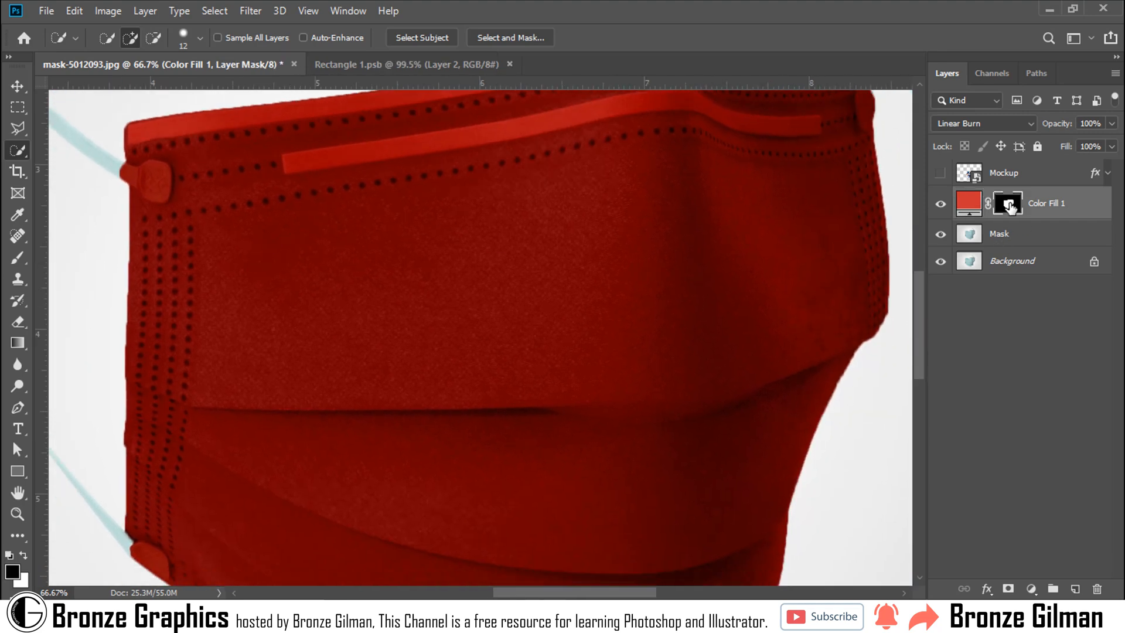
left_click(18, 257)
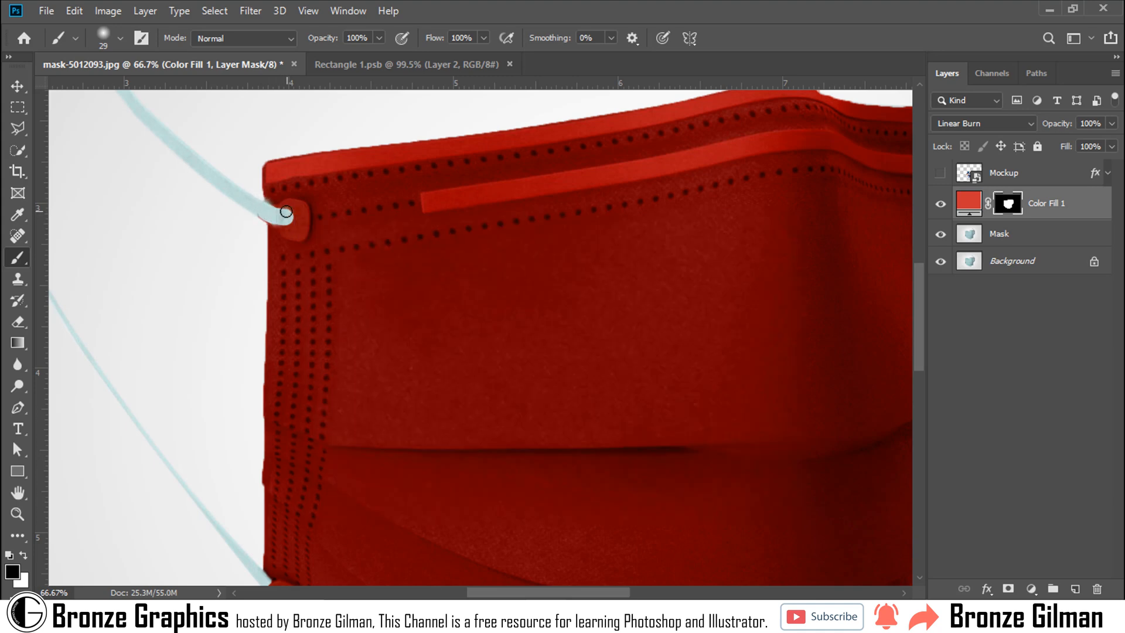
left_click_drag(286, 212, 264, 213)
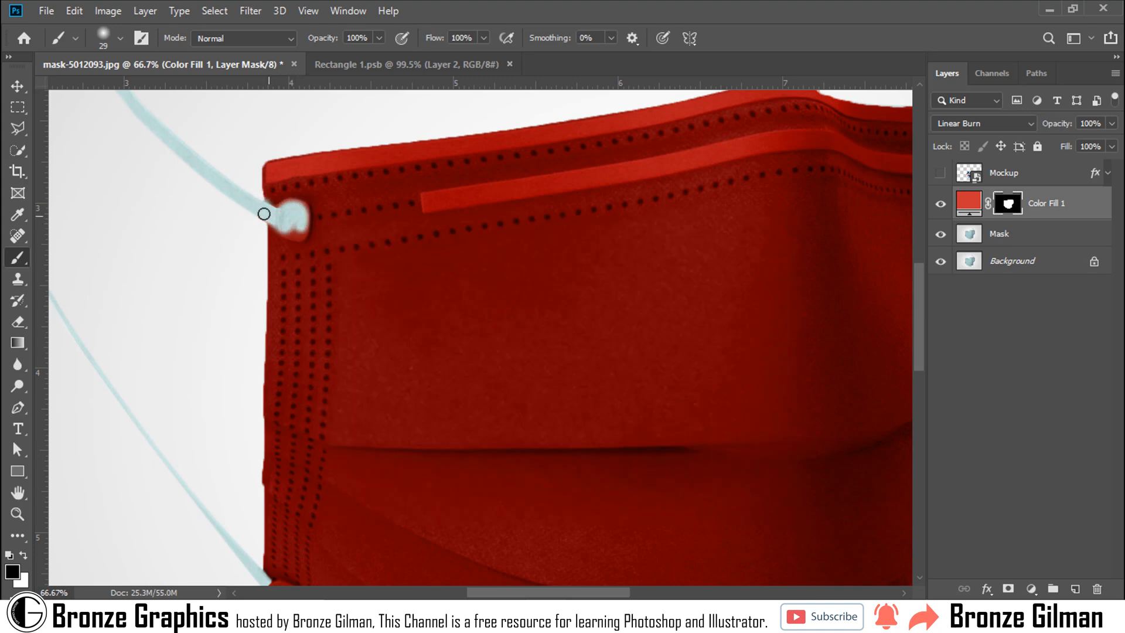
left_click_drag(264, 213, 296, 235)
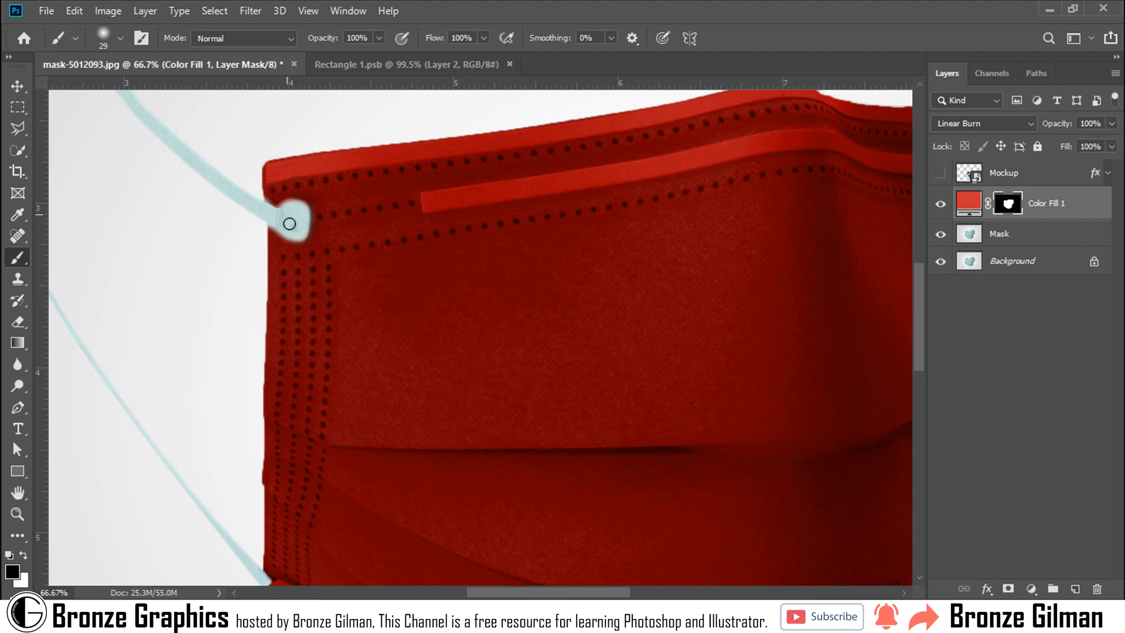
mouse_move(300, 209)
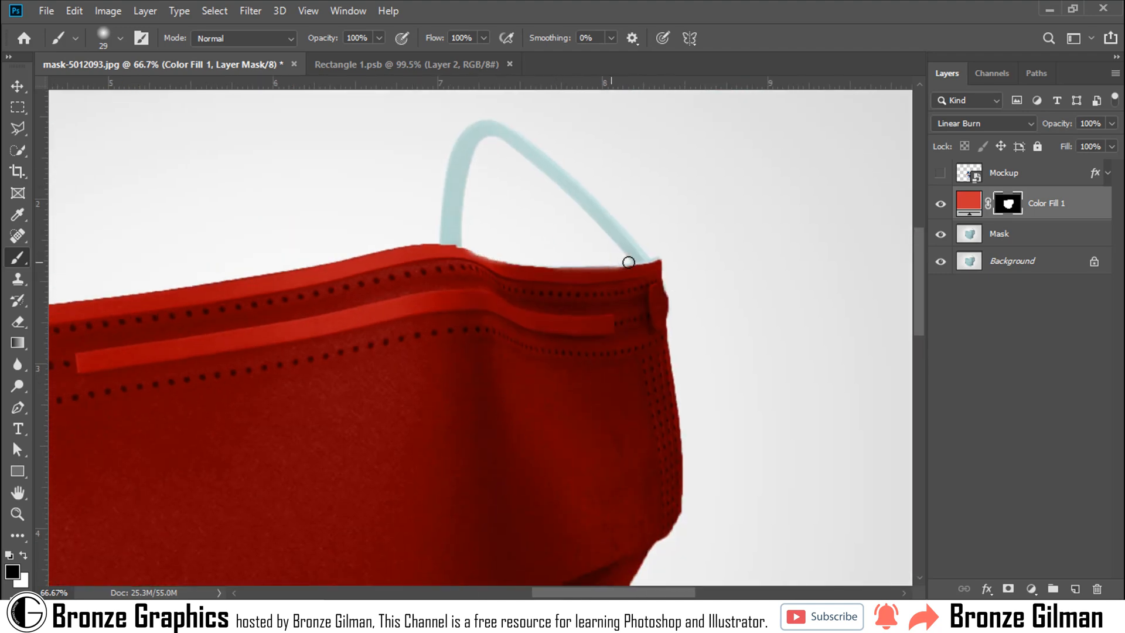
Uncover the right ear-loop attachments and the lower left tab back to pale blue
left_click_drag(628, 261, 645, 266)
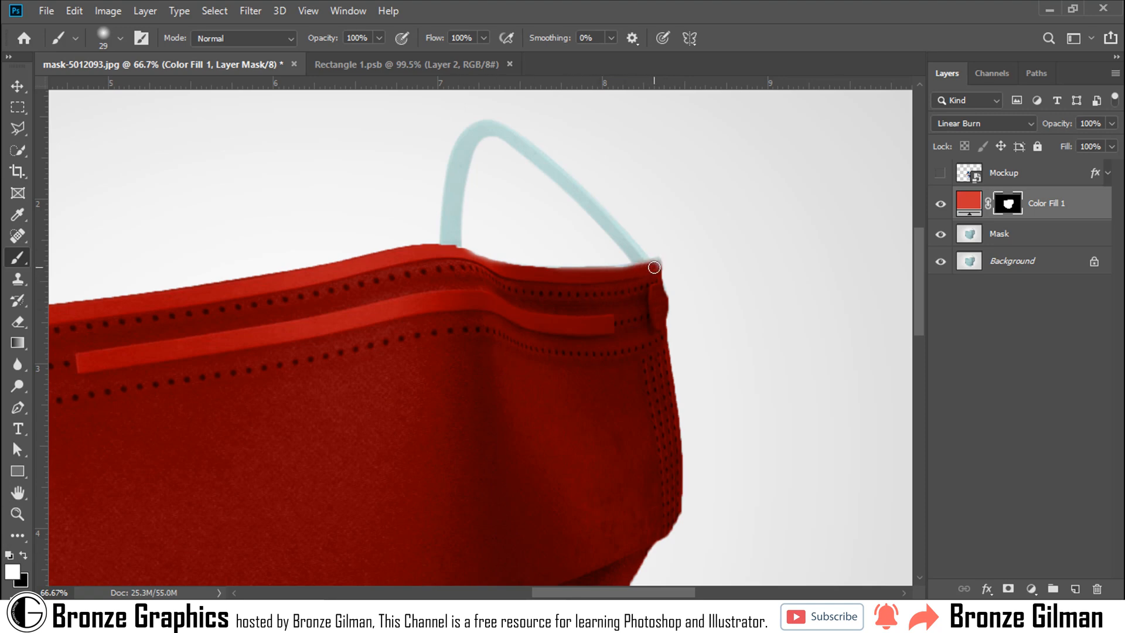
left_click_drag(652, 267, 667, 301)
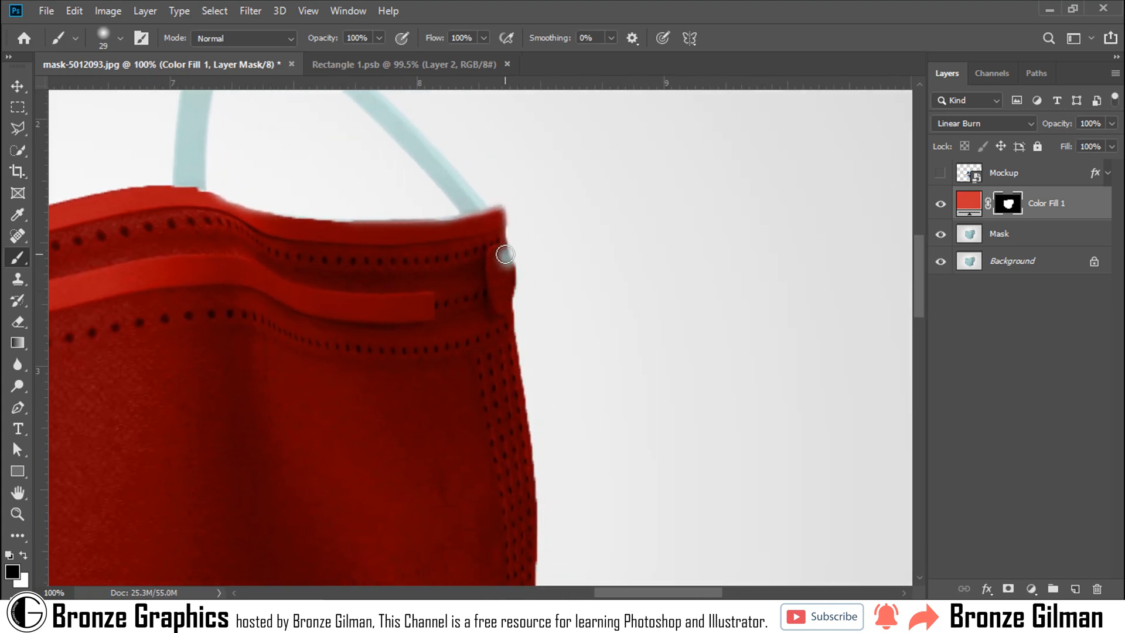
left_click_drag(504, 254, 510, 263)
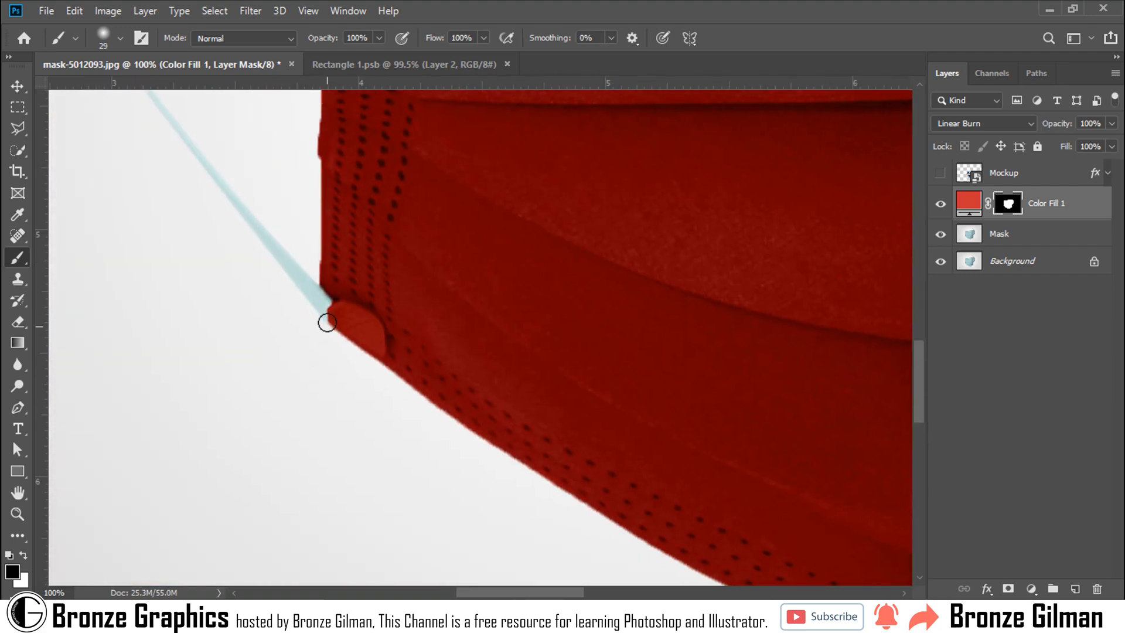
left_click_drag(327, 321, 354, 327)
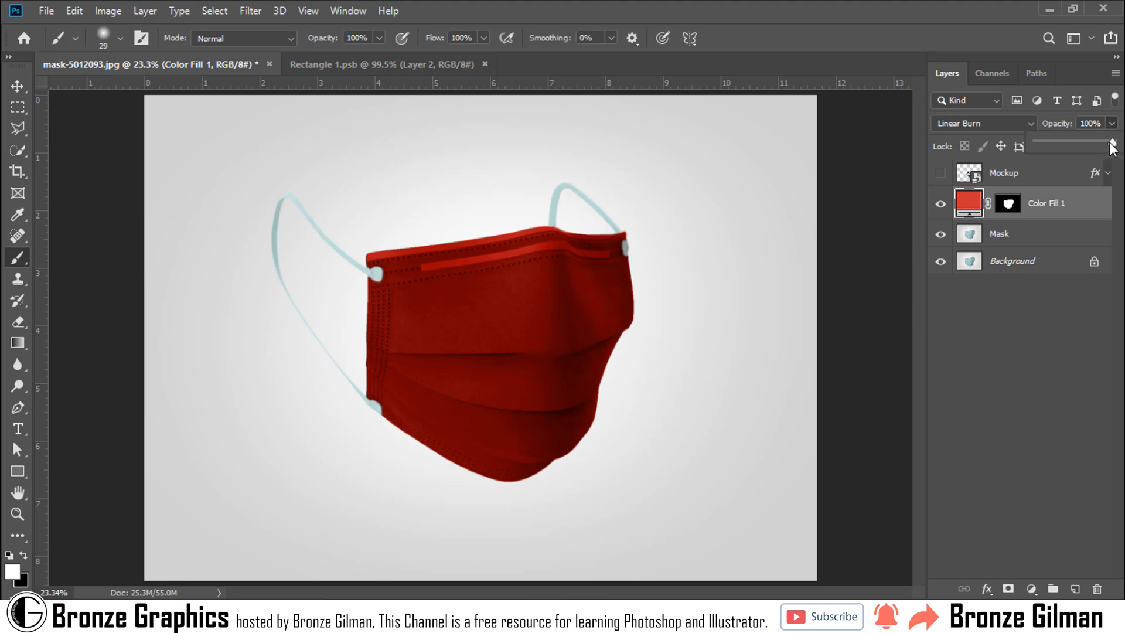
Lower the fill to 80% opacity and show the Stay at Home design over it
left_click(1112, 124)
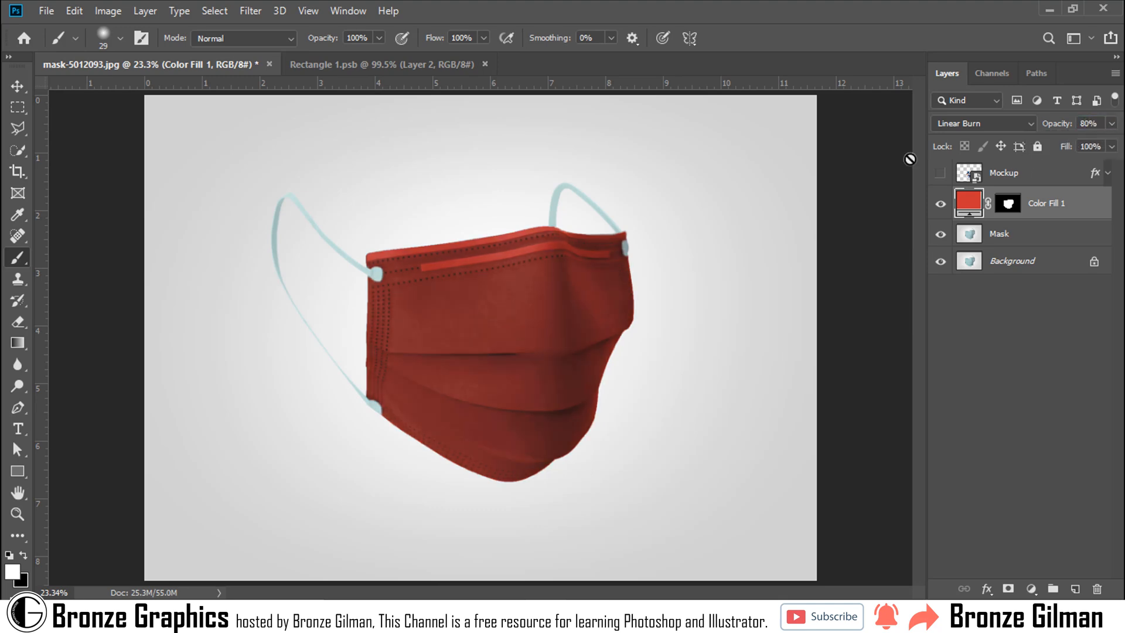
left_click(938, 173)
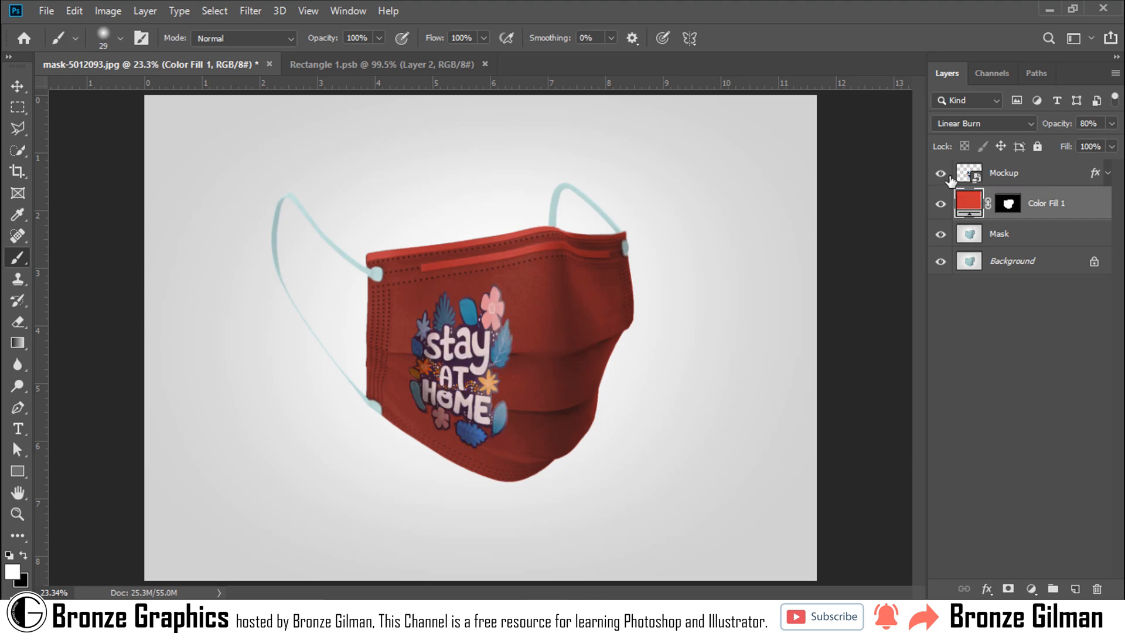
double_click(968, 203)
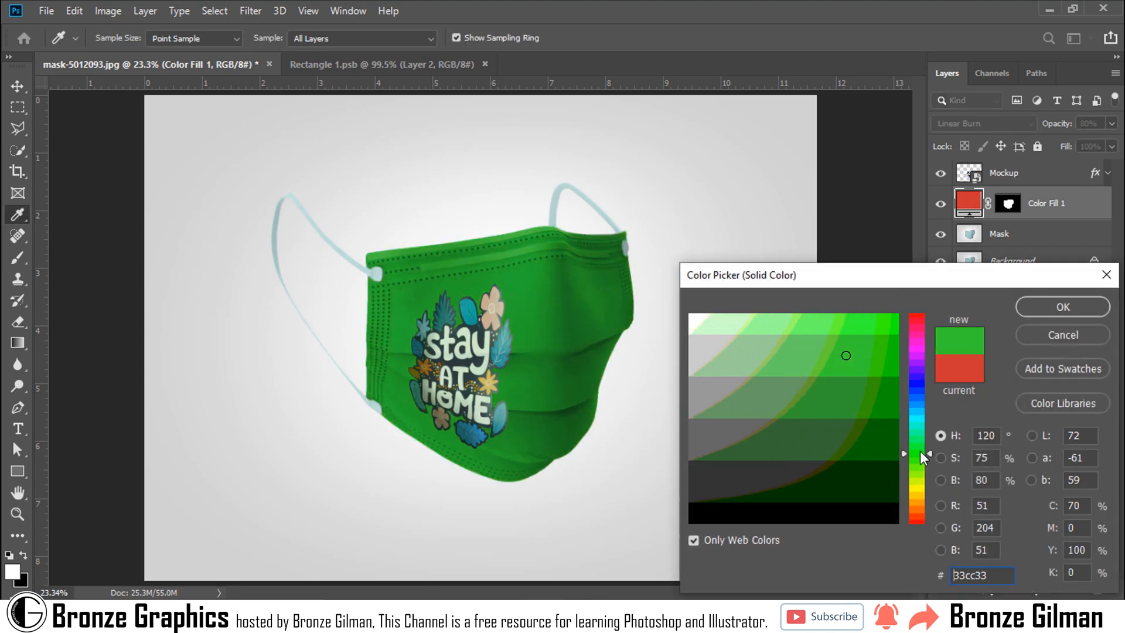
Try several greens in the Color Picker and settle on olive green for the mask
left_click_drag(925, 458, 925, 323)
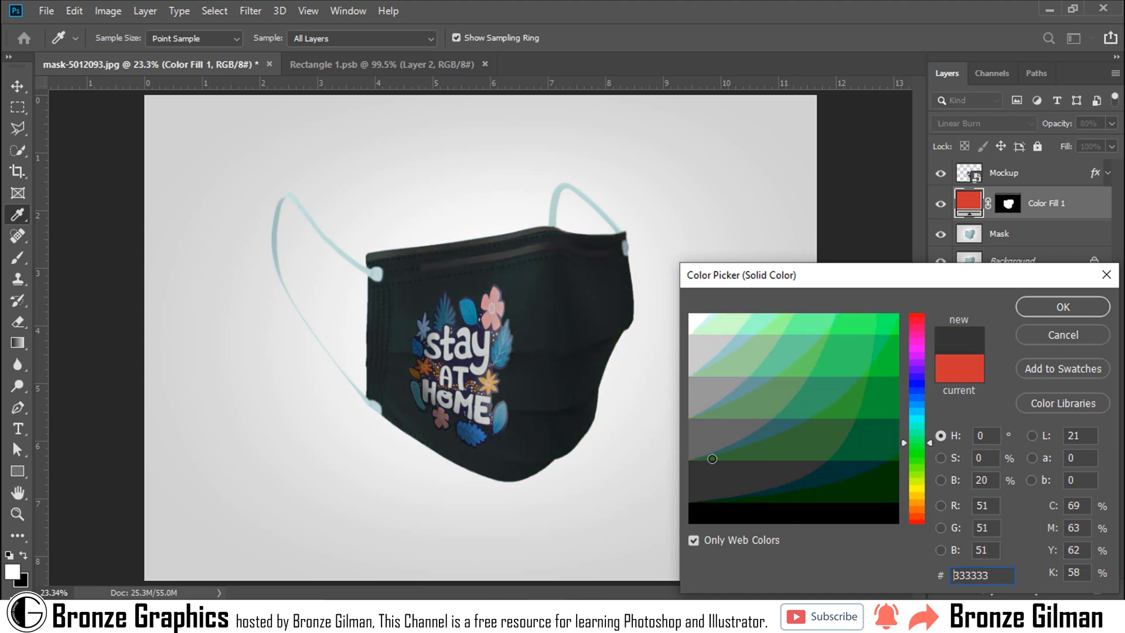
left_click(829, 396)
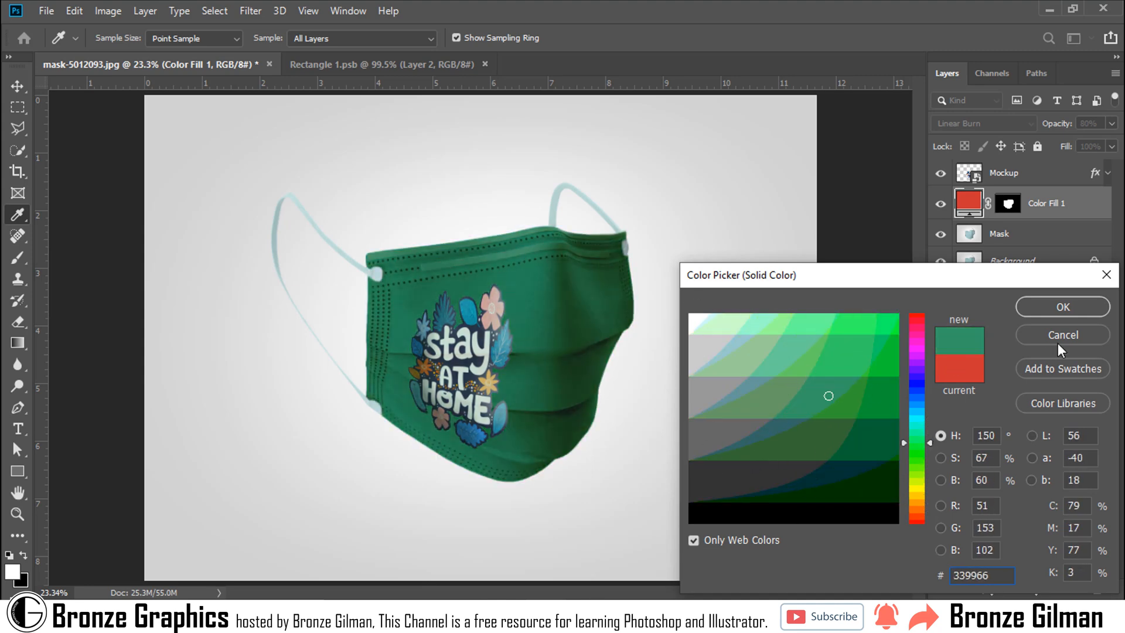
left_click(378, 63)
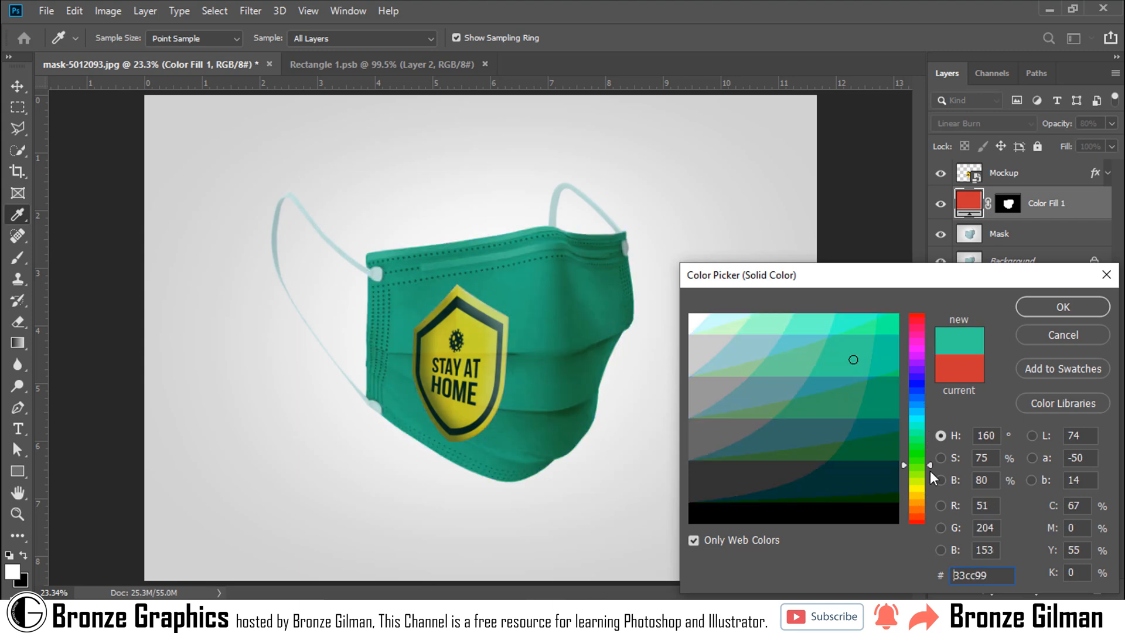
left_click(1061, 307)
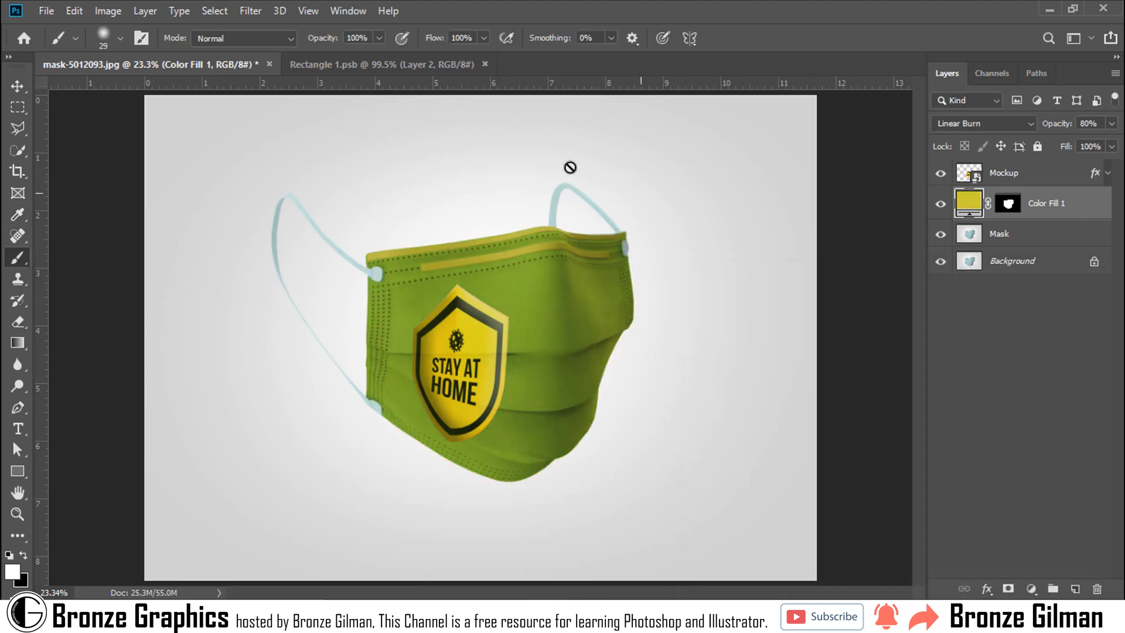
Swap the Mockup contents to the 3D Mockup Bronze Graphics text and return to the mask
left_click(377, 63)
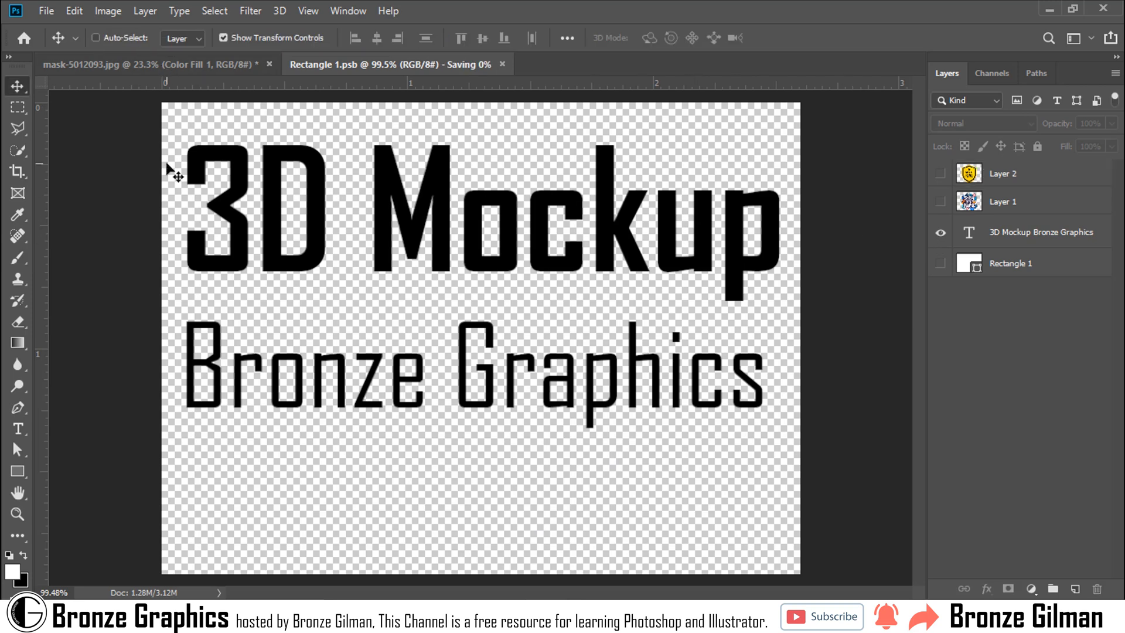
left_click(158, 64)
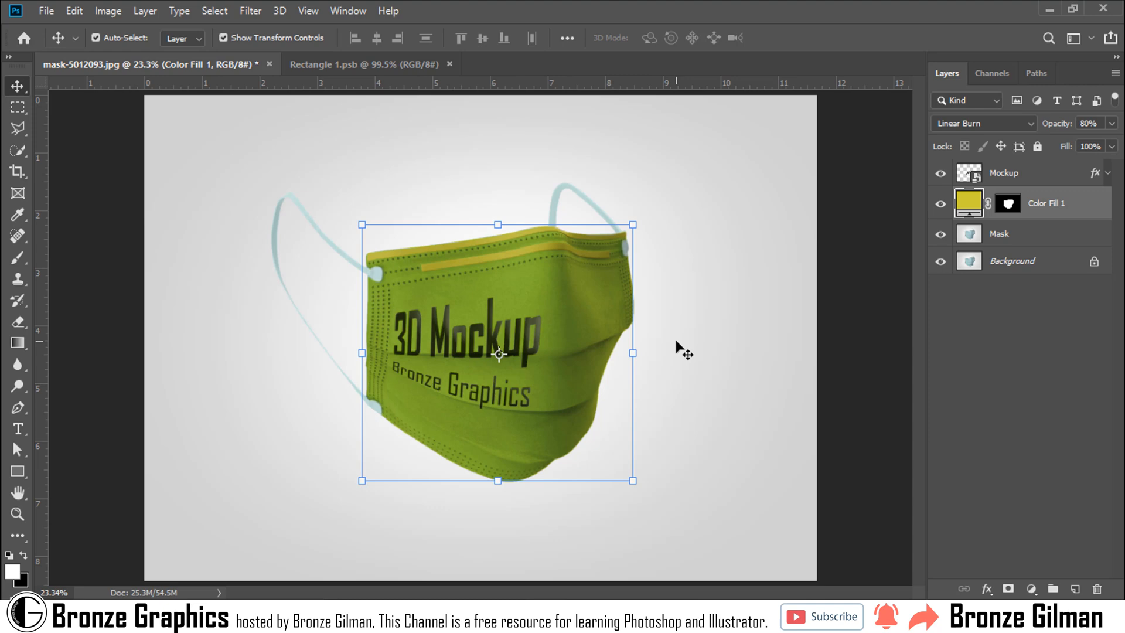